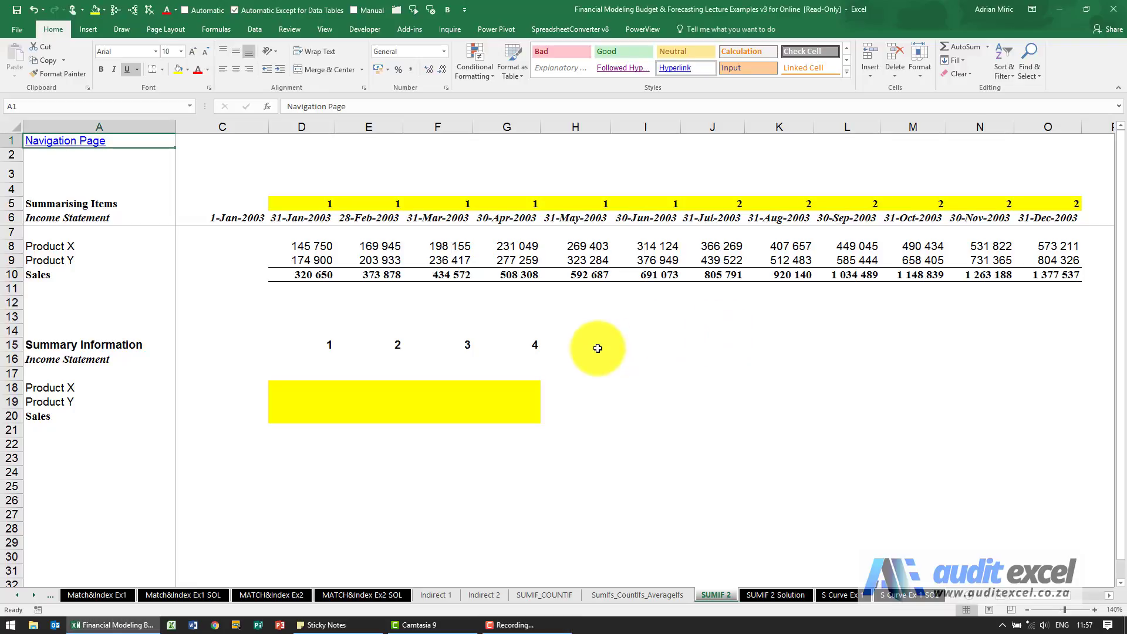
pyautogui.moveTo(326, 197)
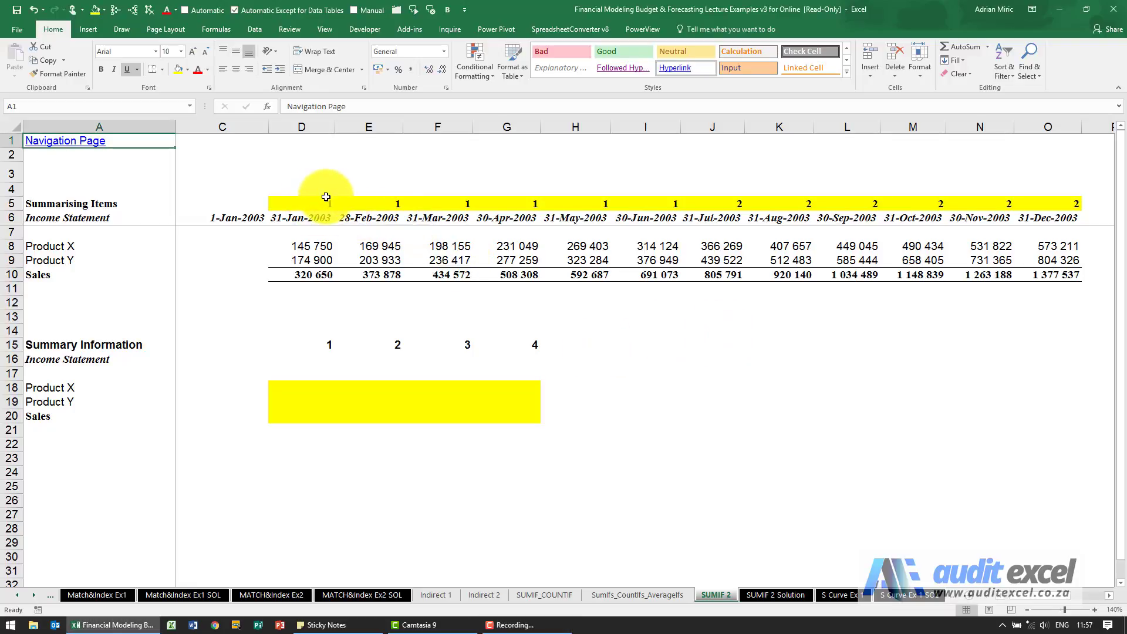
pyautogui.moveTo(351, 397)
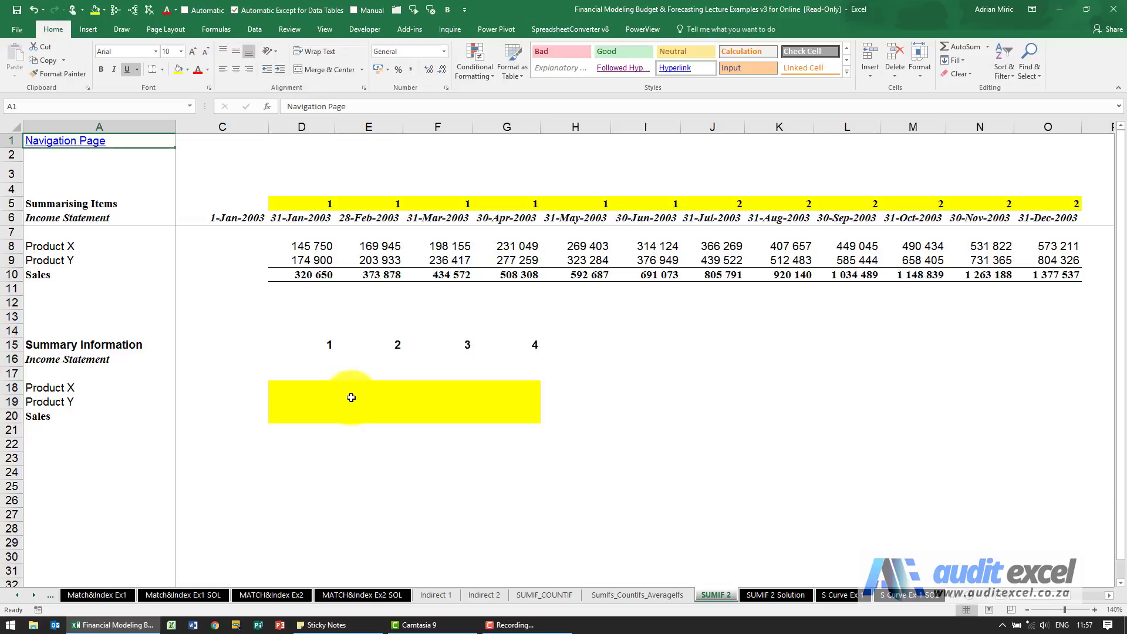
pyautogui.moveTo(329, 236)
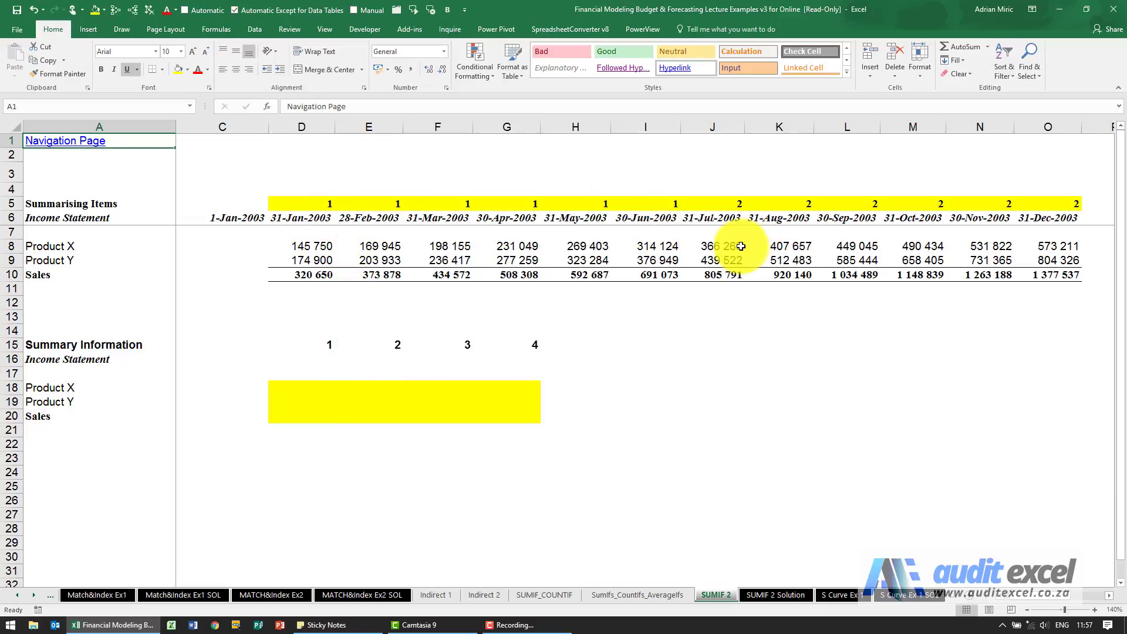
pyautogui.moveTo(386, 375)
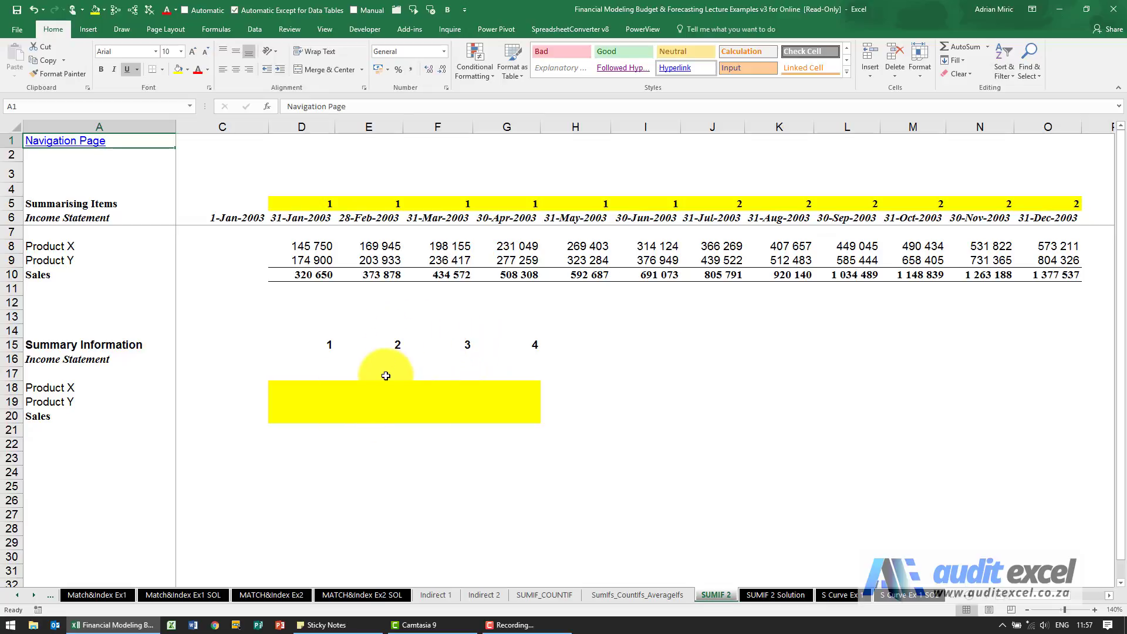
pyautogui.moveTo(484, 360)
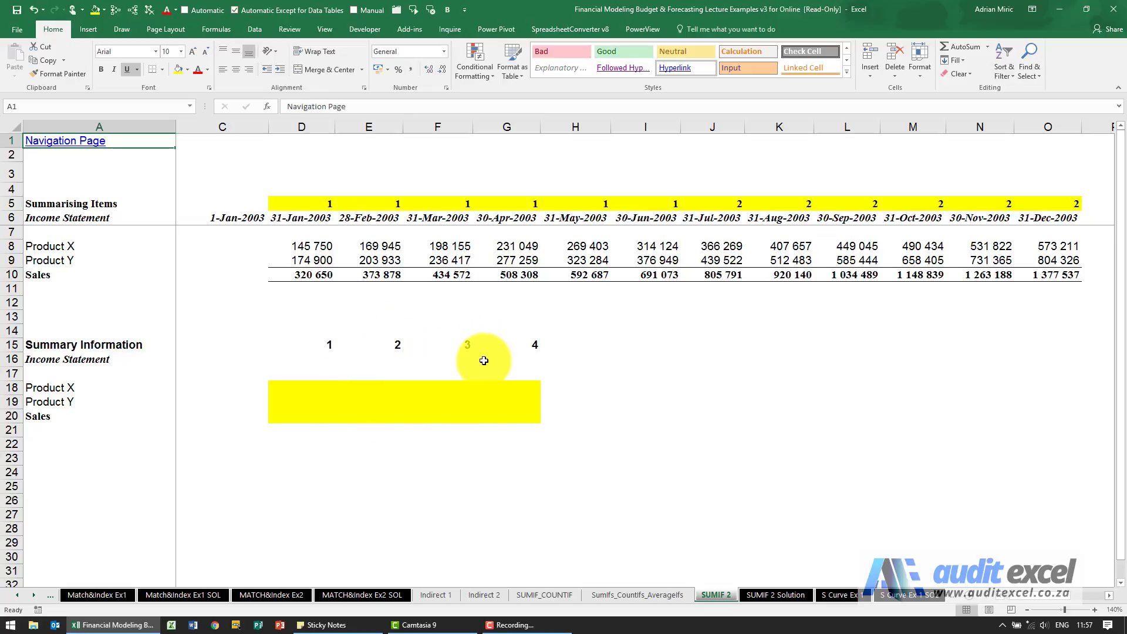
pyautogui.moveTo(403, 328)
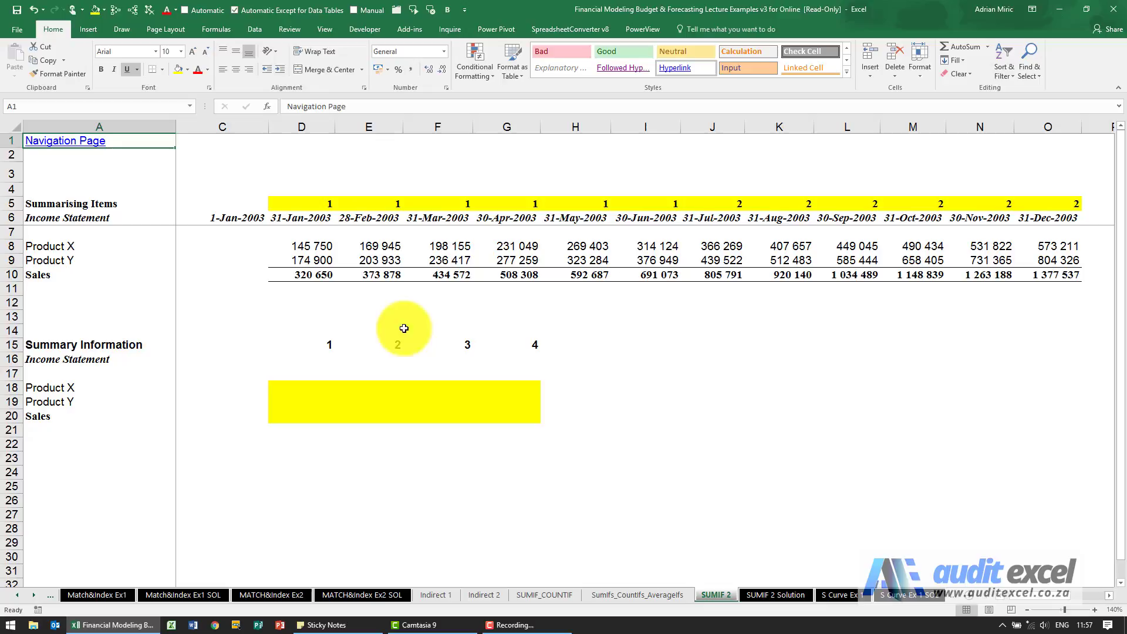
pyautogui.moveTo(263, 254)
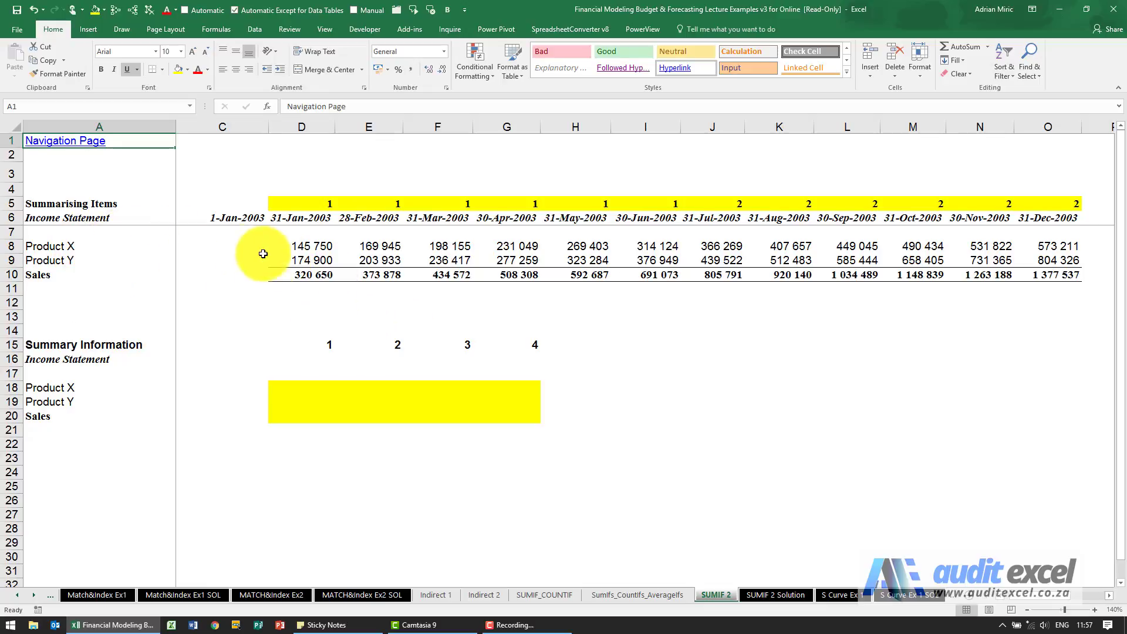
pyautogui.moveTo(309, 207)
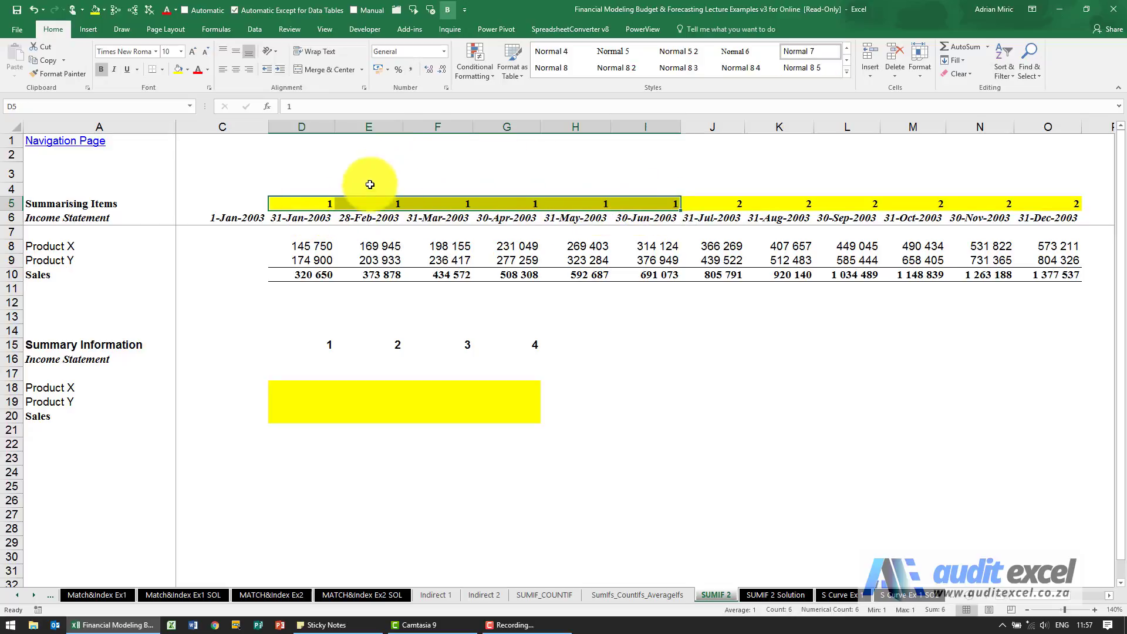
# Choose SUMIFS from the All-categories function list for the Product X summary cell D18.
pyautogui.click(711, 203)
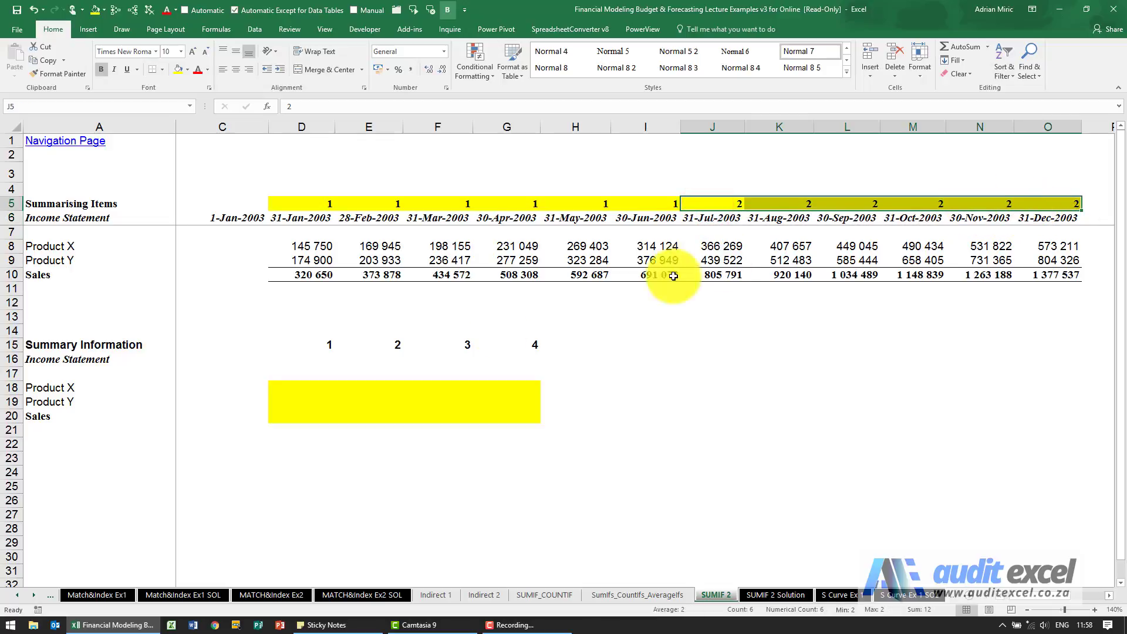
pyautogui.moveTo(315, 389)
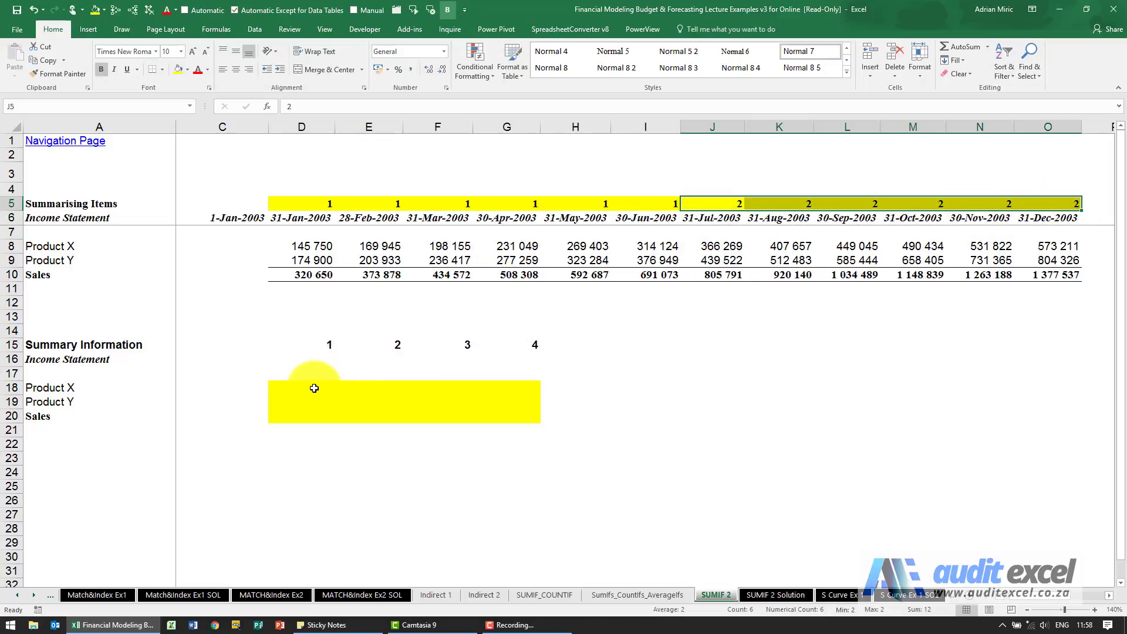
pyautogui.click(301, 388)
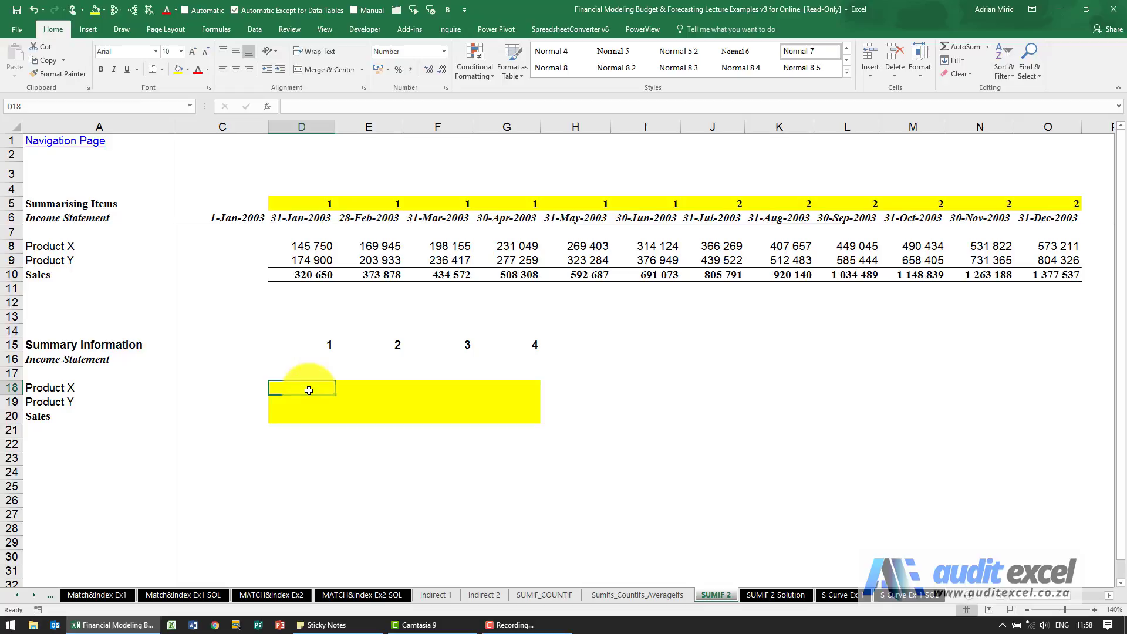
pyautogui.moveTo(315, 374)
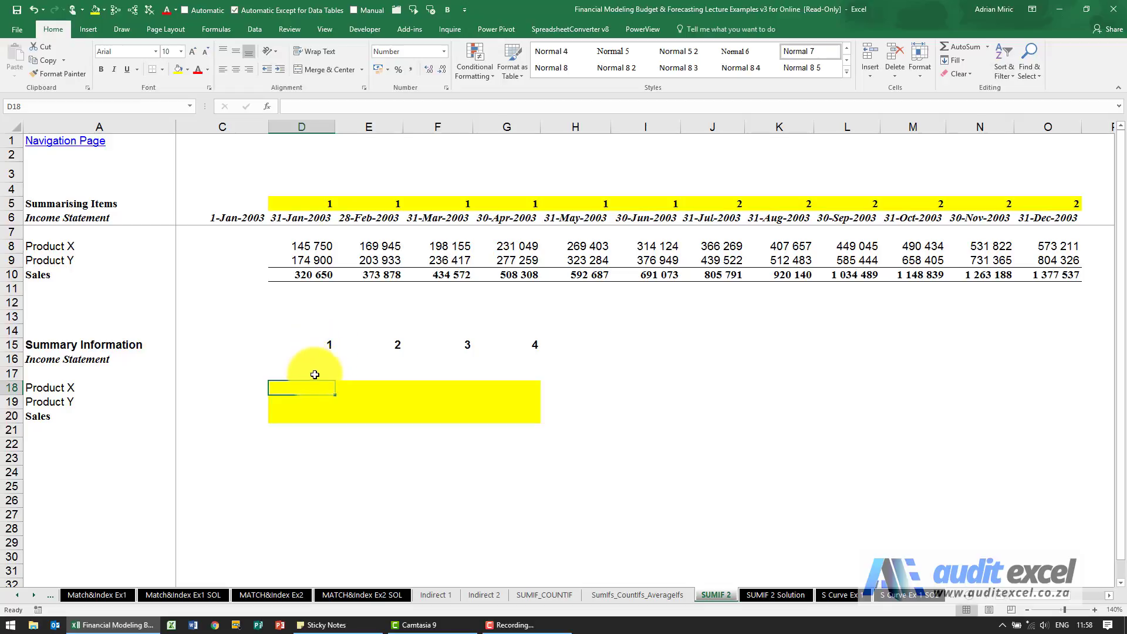
pyautogui.moveTo(267, 155)
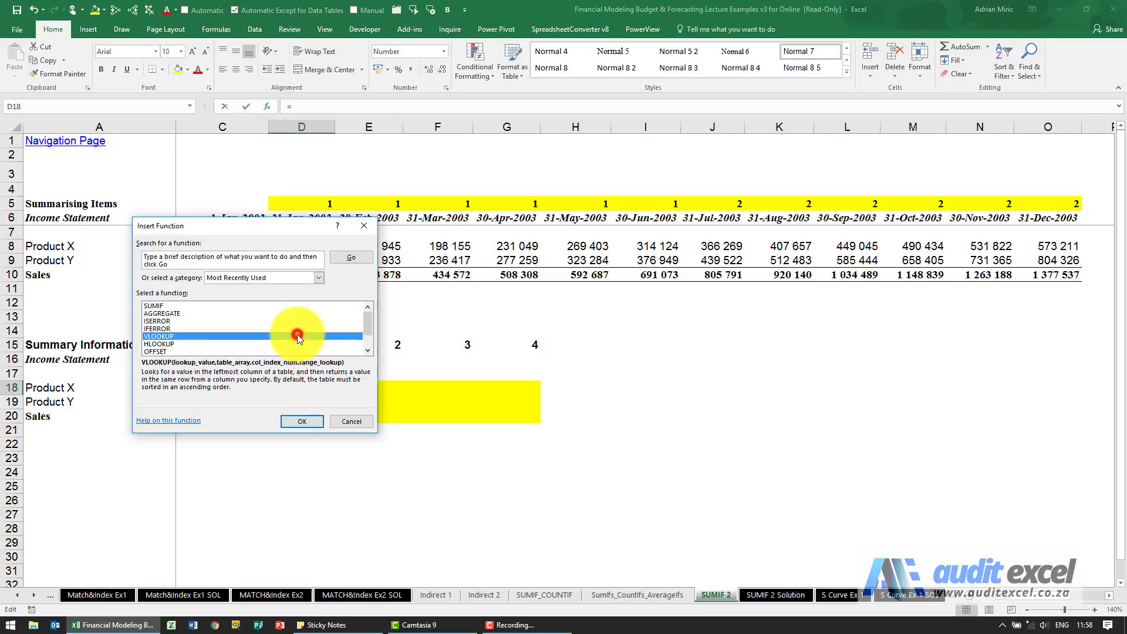
pyautogui.moveTo(266, 309)
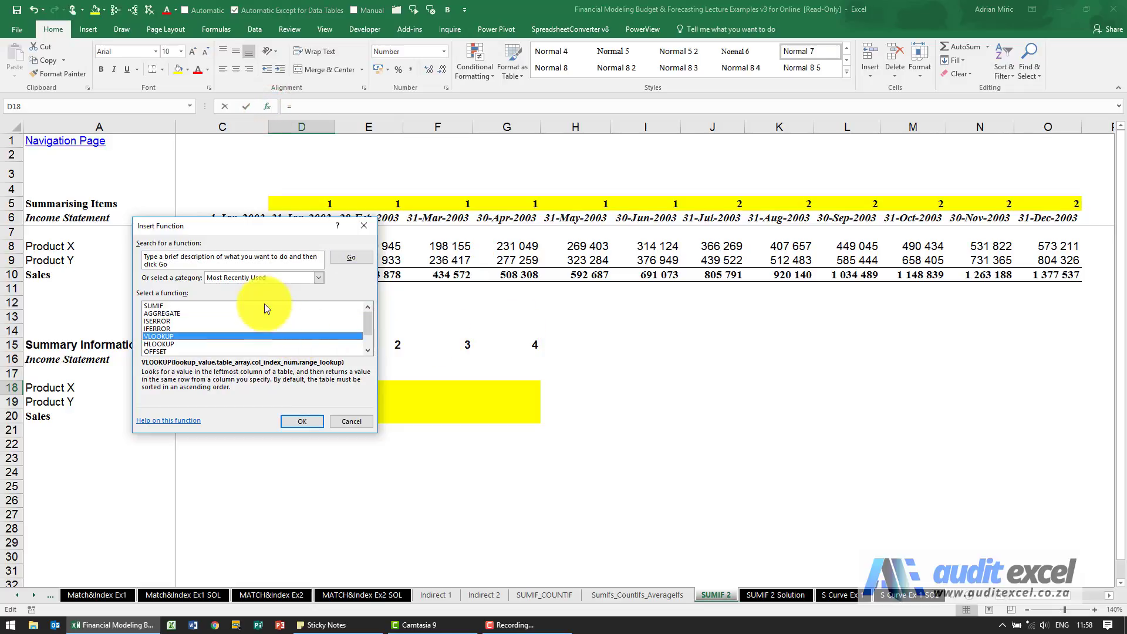
pyautogui.click(261, 277)
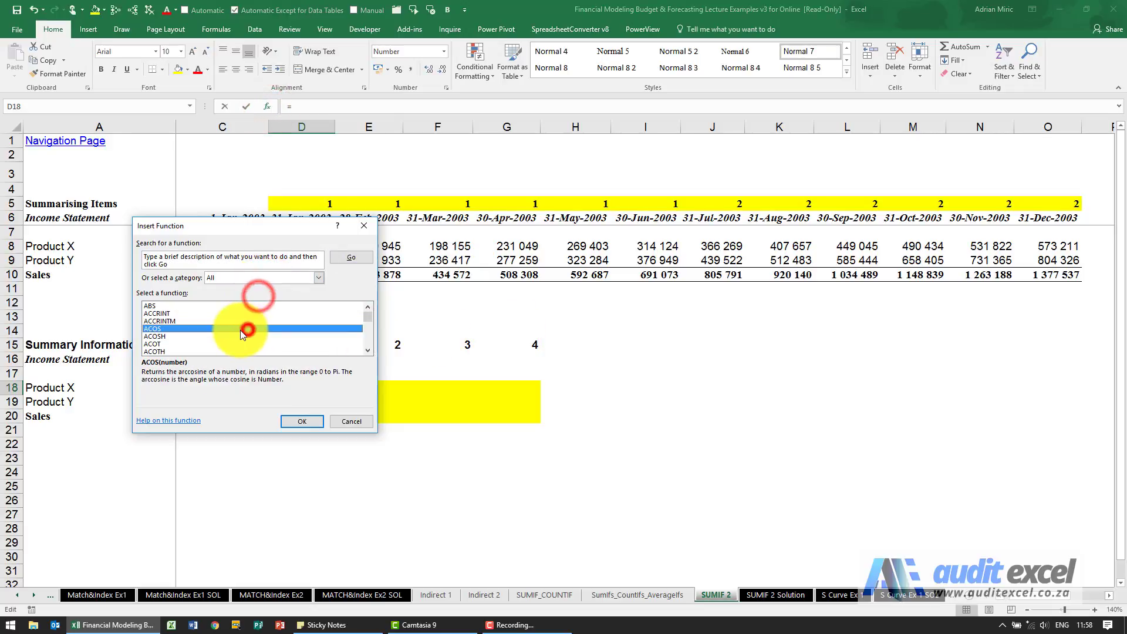
pyautogui.click(159, 352)
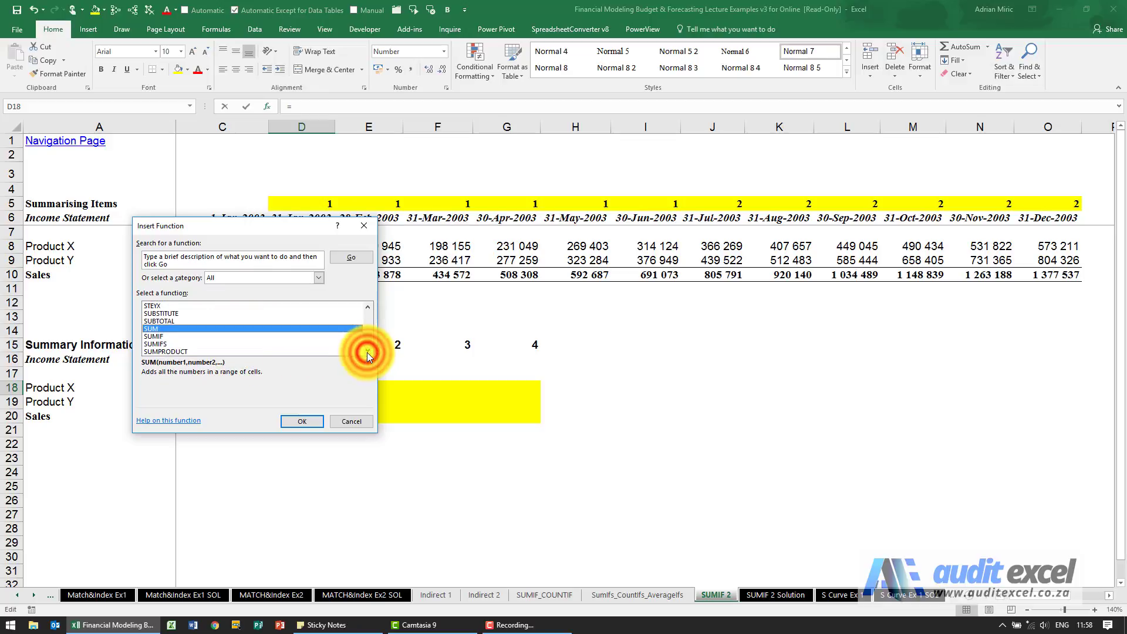
pyautogui.click(165, 344)
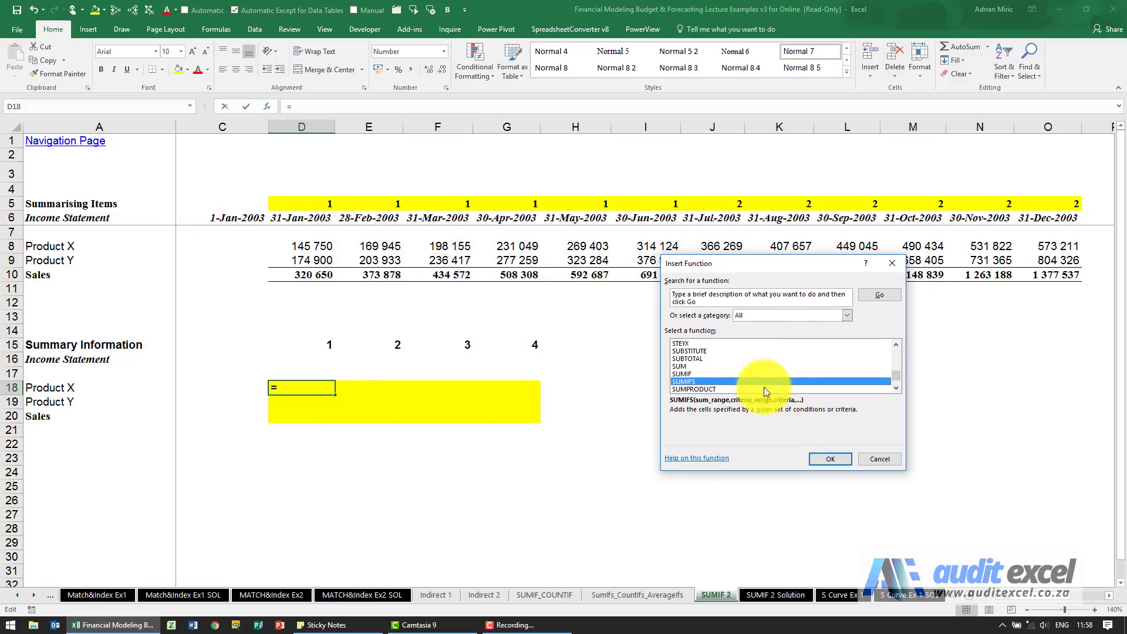
# Confirm SUMIFS and set its first criterion to the period header D$15.
pyautogui.click(829, 459)
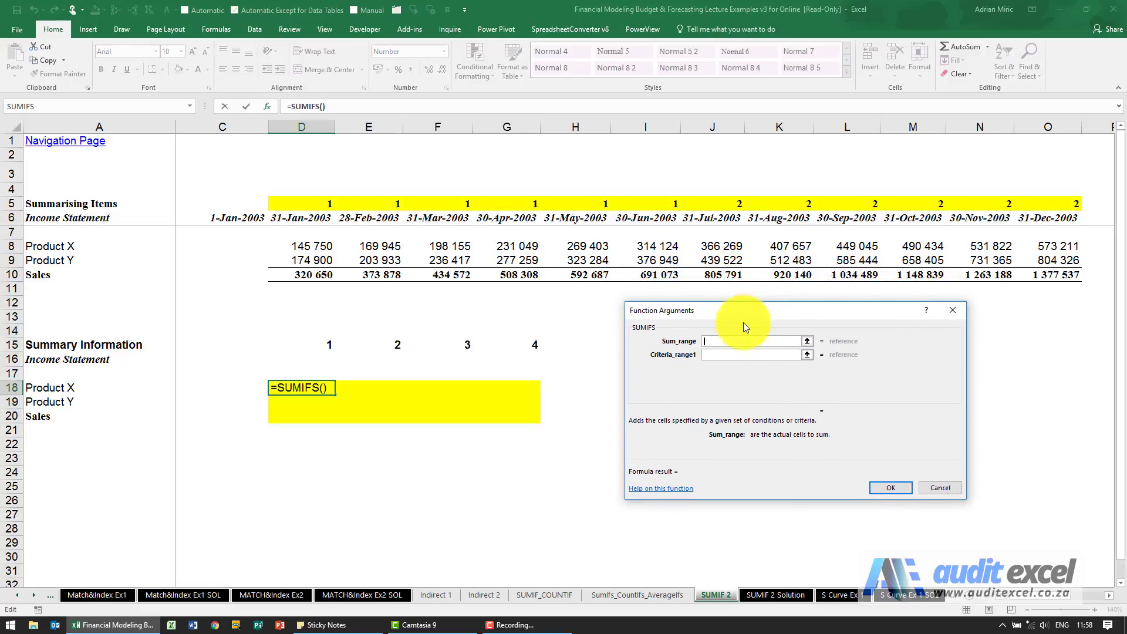
pyautogui.click(751, 355)
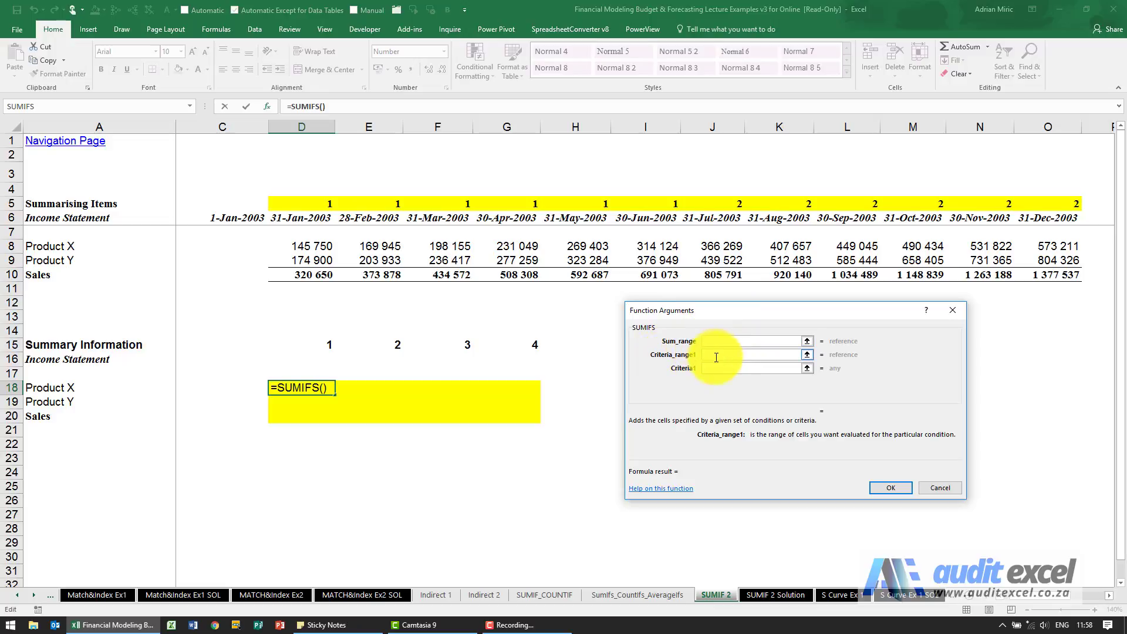
pyautogui.click(747, 367)
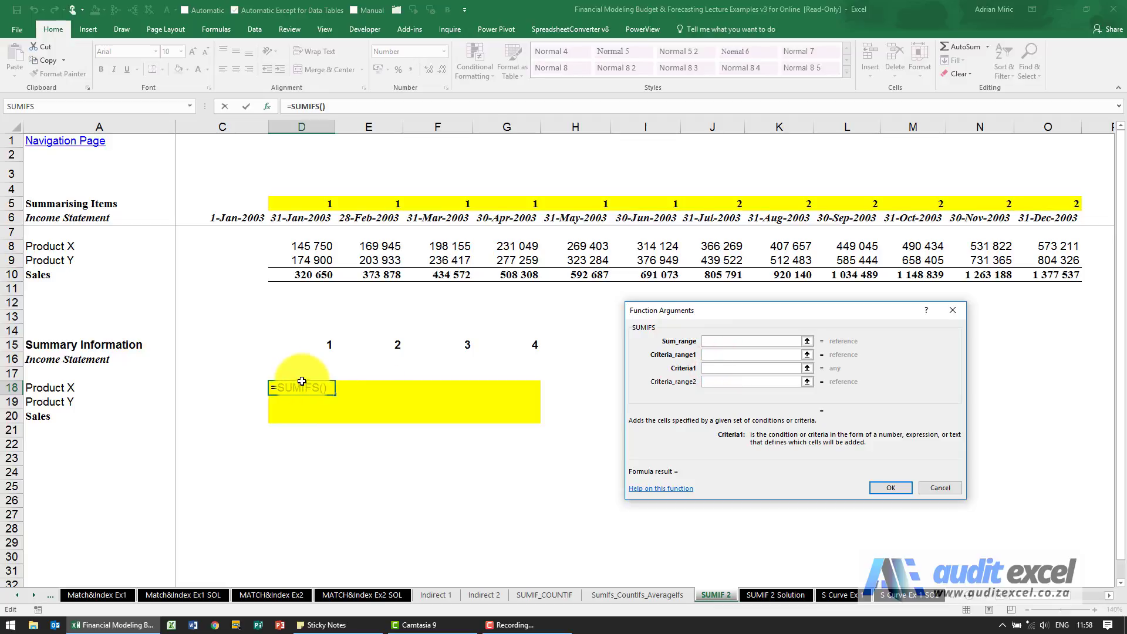
pyautogui.click(313, 344)
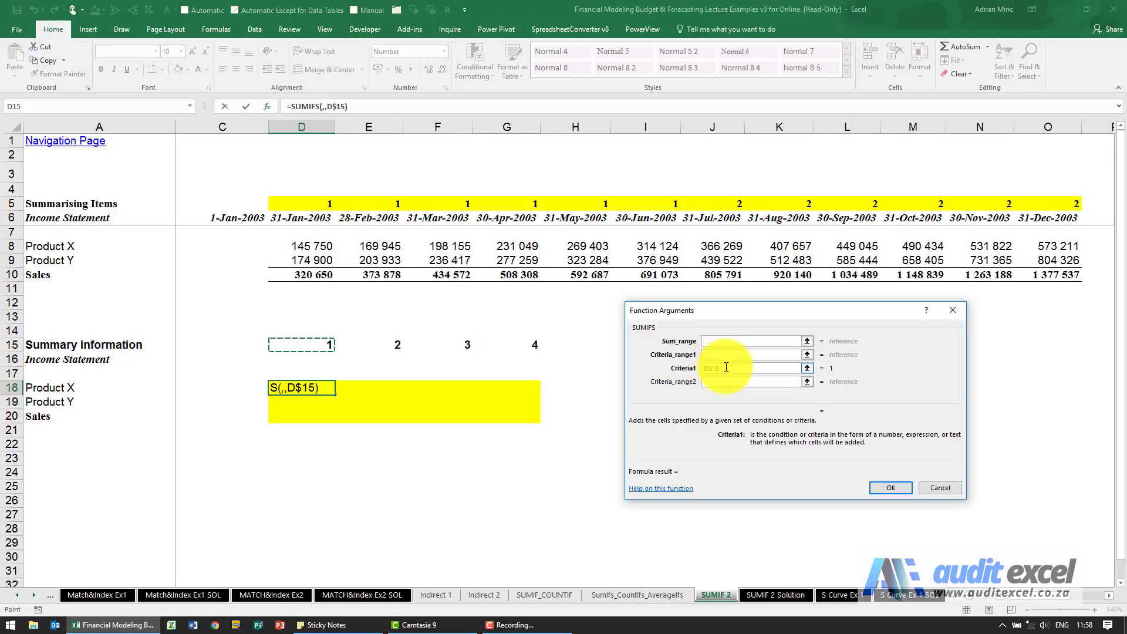
# Sum Product X row 8 where row 5 period numbers match D$15, giving 1 328 426 in D18.
pyautogui.click(748, 355)
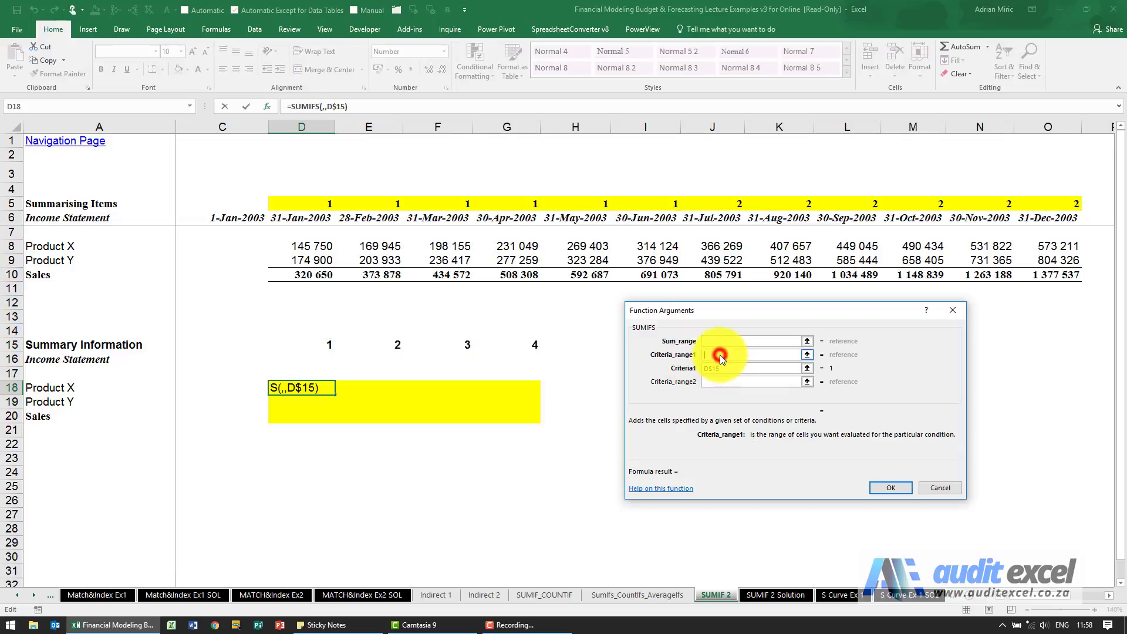
pyautogui.click(300, 203)
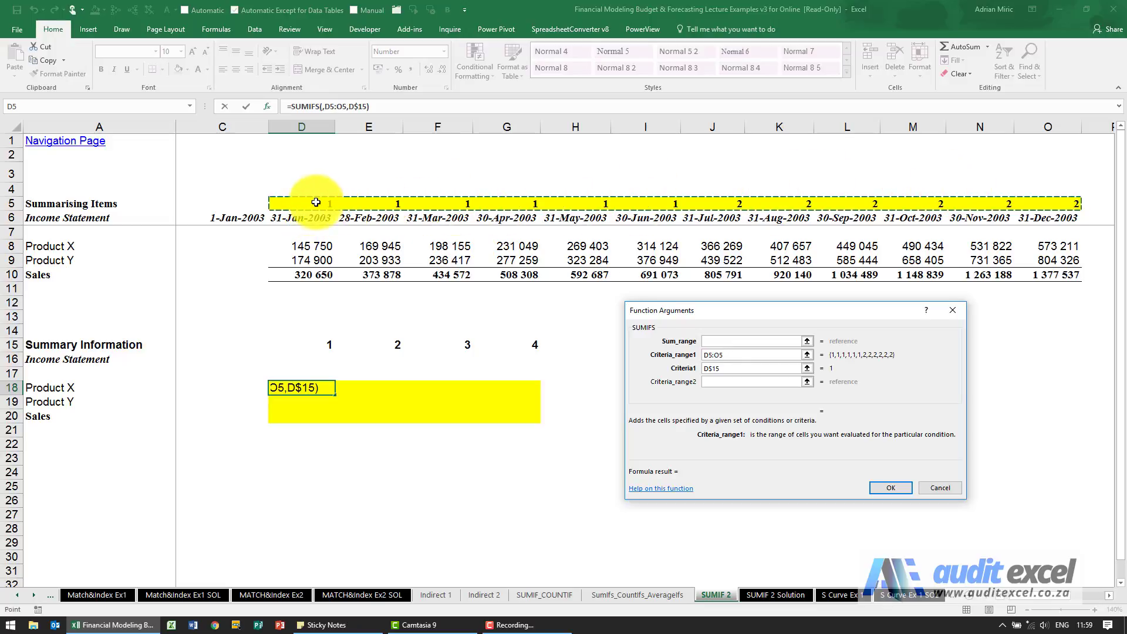
pyautogui.moveTo(754, 302)
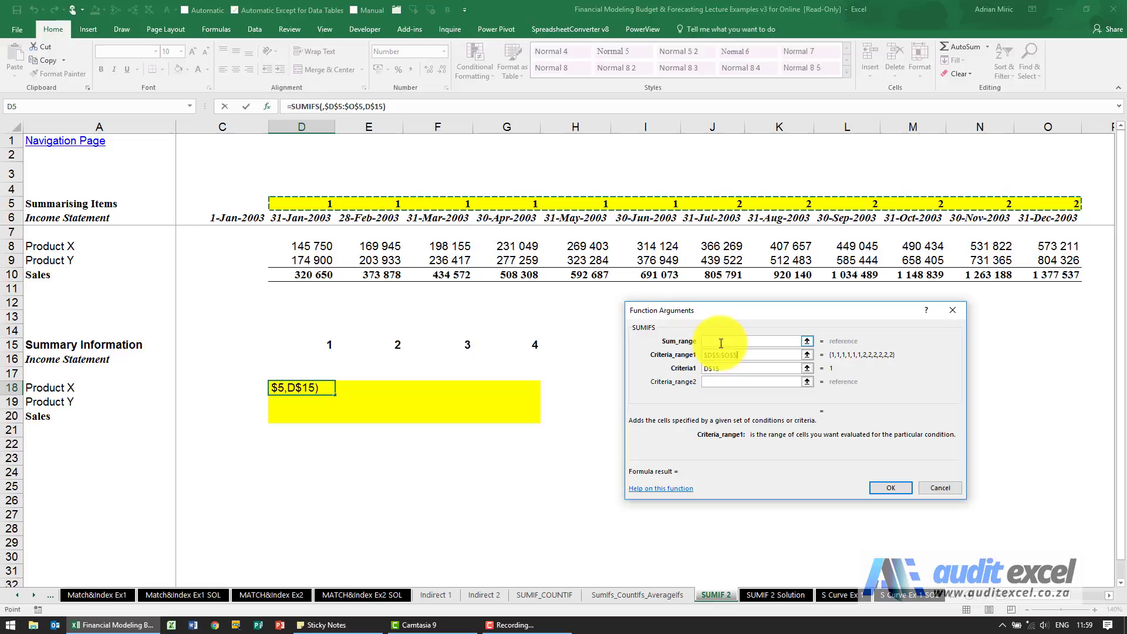
pyautogui.click(718, 340)
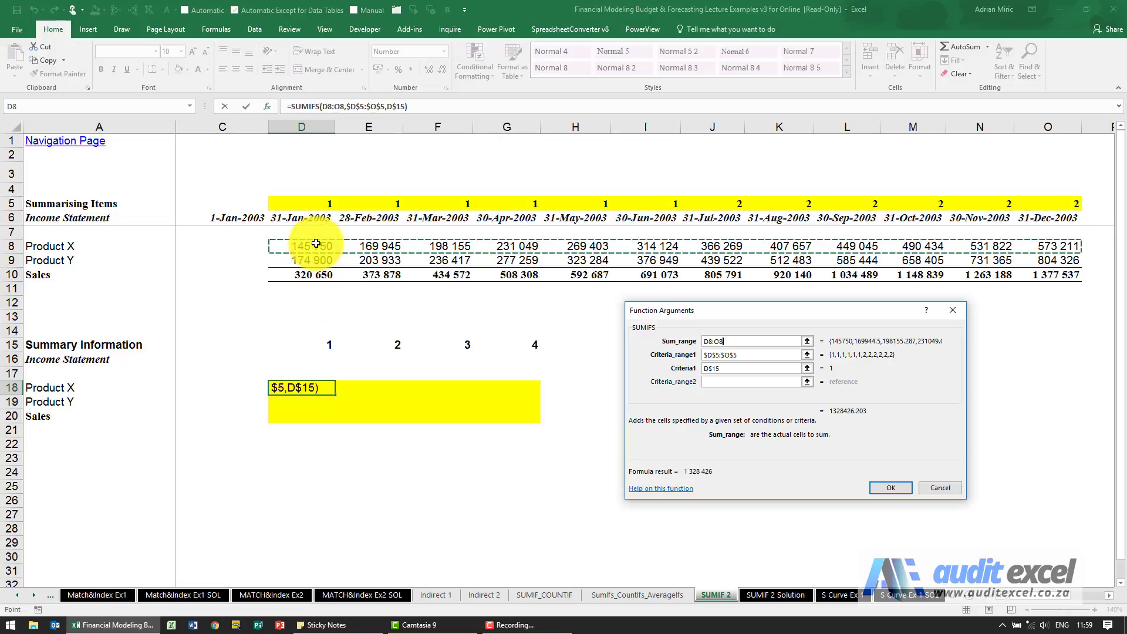
pyautogui.moveTo(546, 339)
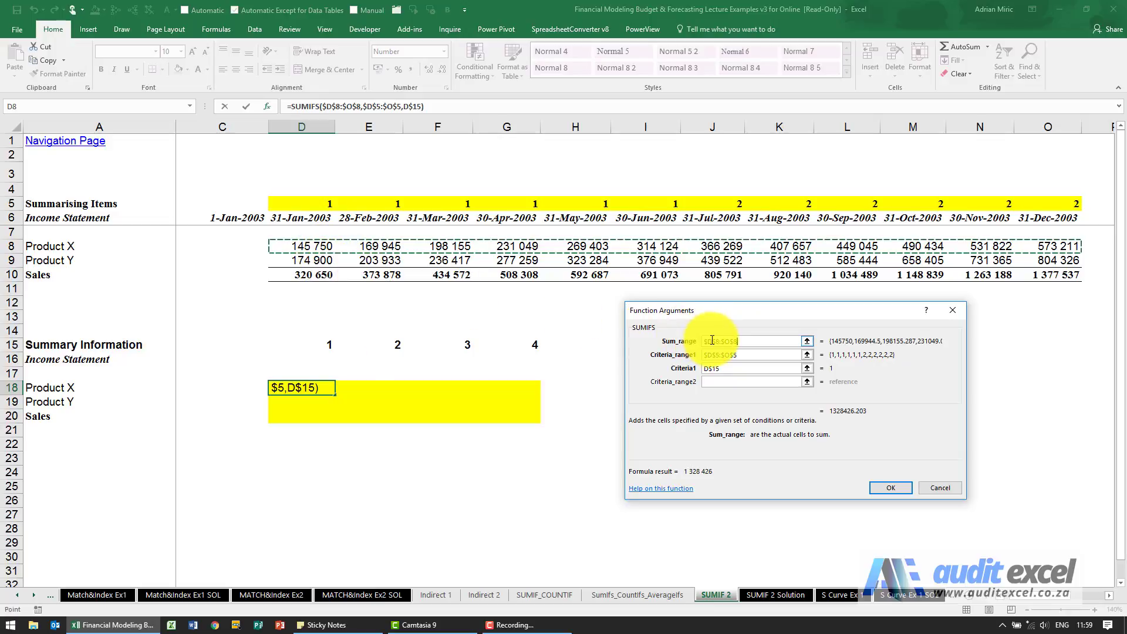
pyautogui.moveTo(321, 160)
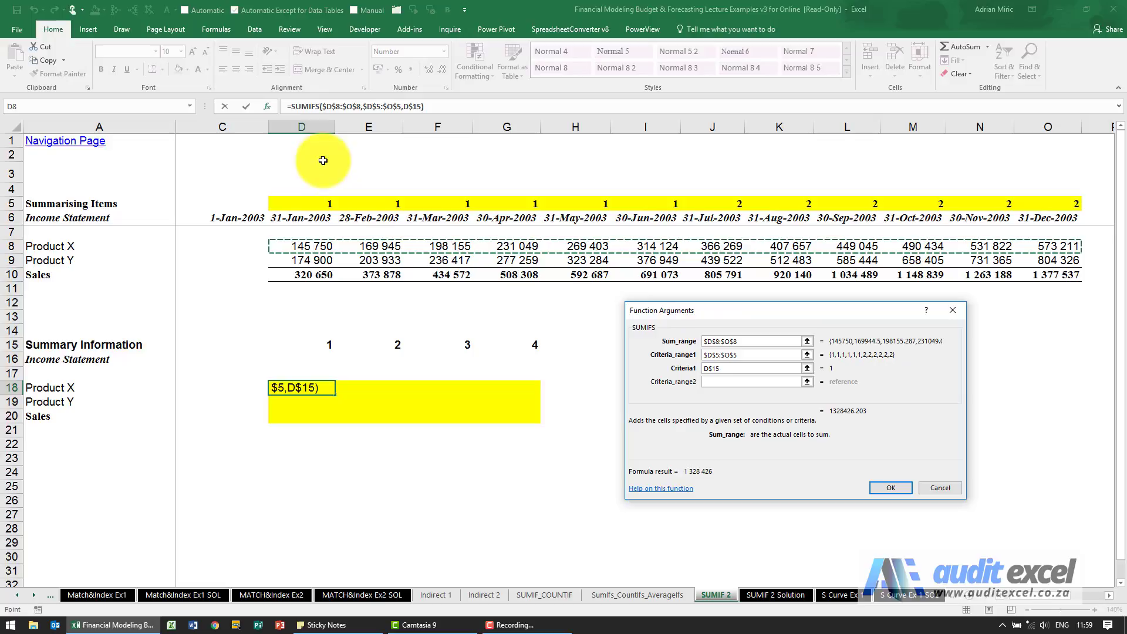
pyautogui.moveTo(784, 318)
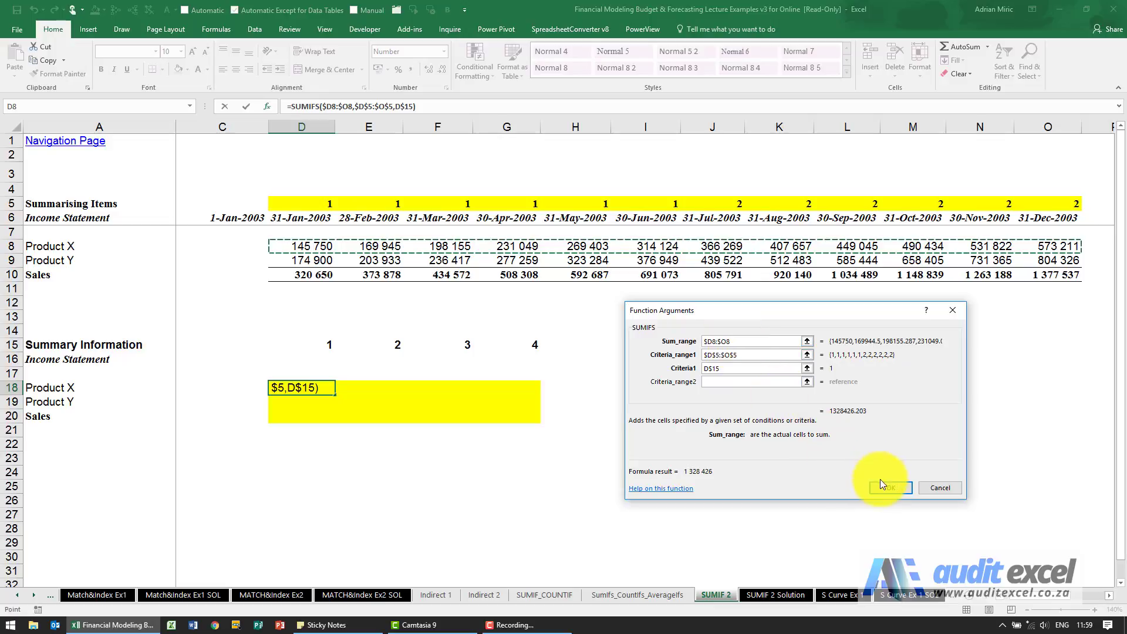
pyautogui.click(885, 487)
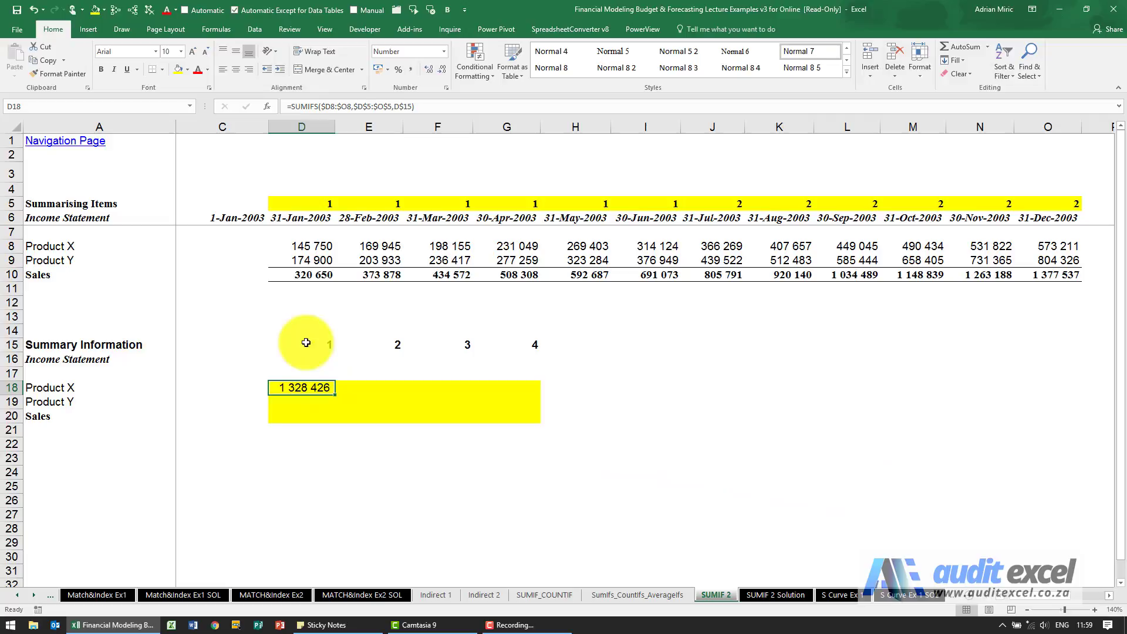
# Verify Product X's January–June sum and fill the SUMIFS formula across D18:G20.
pyautogui.moveTo(302, 246); pyautogui.dragTo(575, 245)
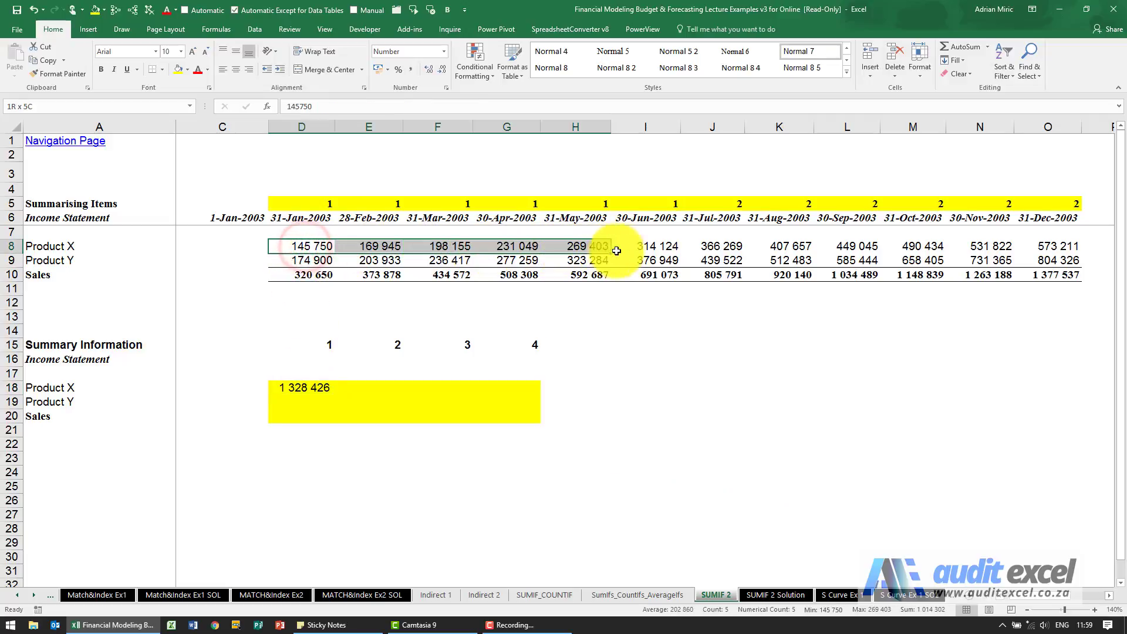
pyautogui.click(645, 245)
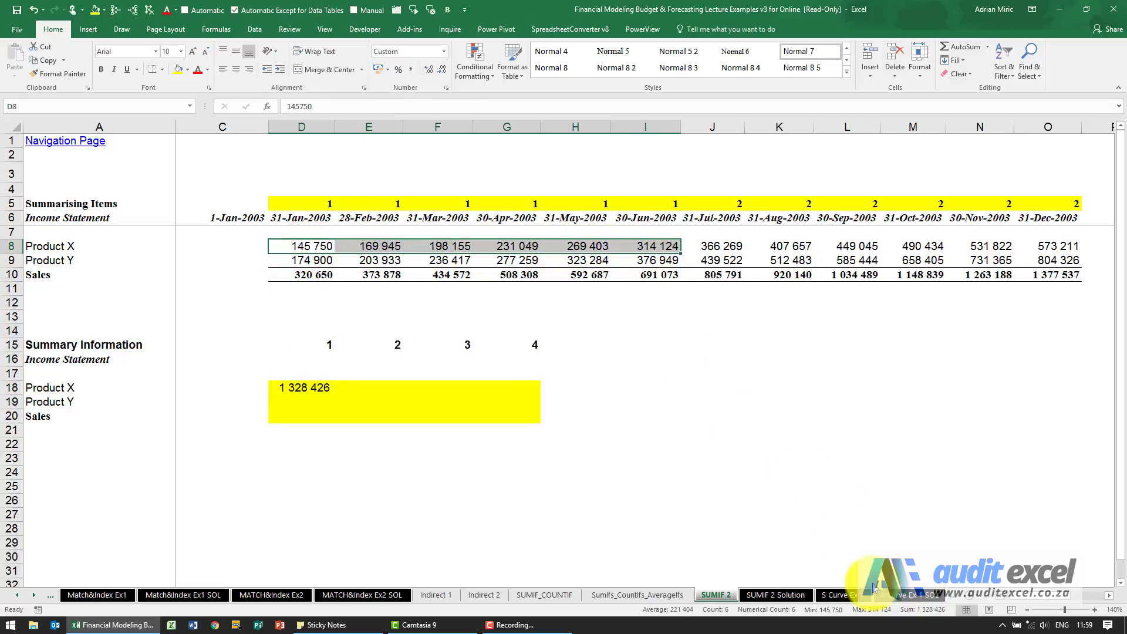
pyautogui.click(301, 387)
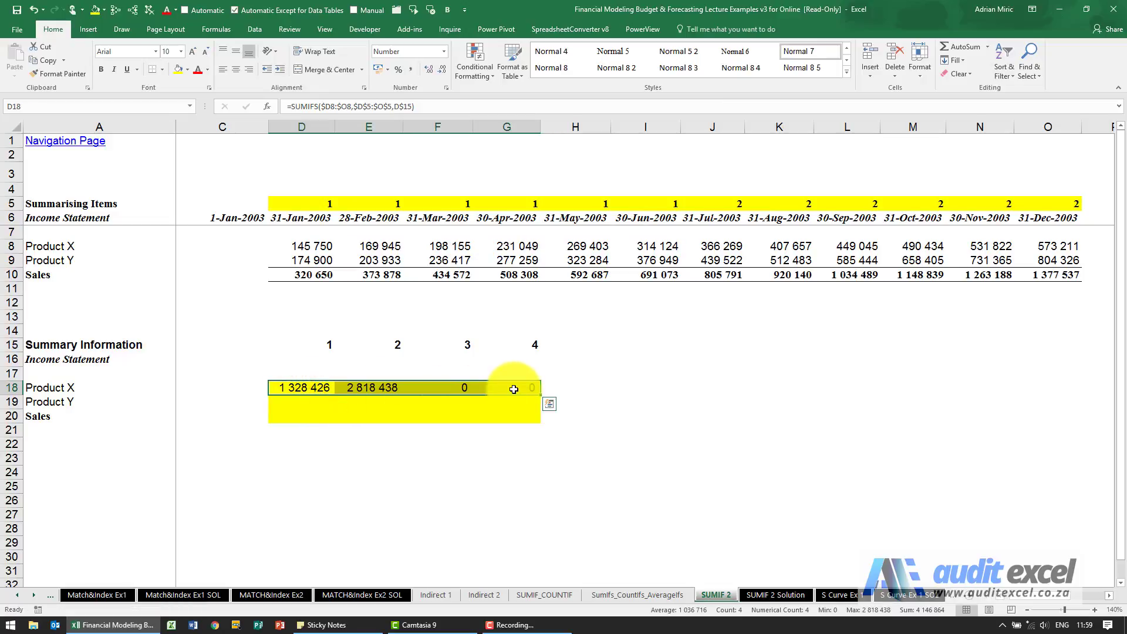
pyautogui.click(369, 388)
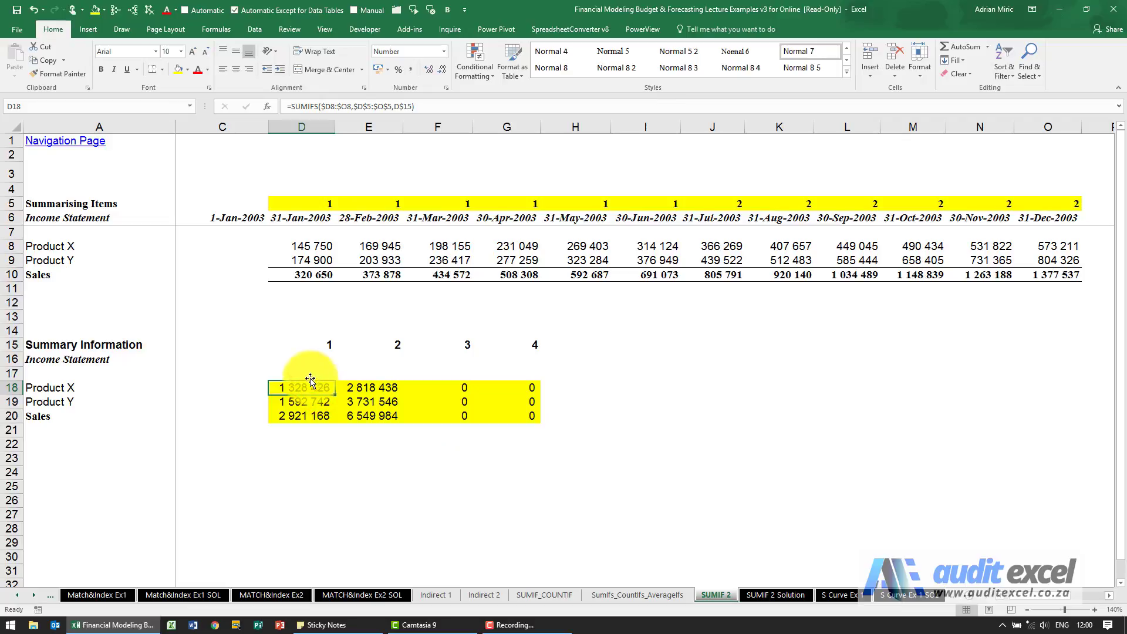
pyautogui.click(301, 458)
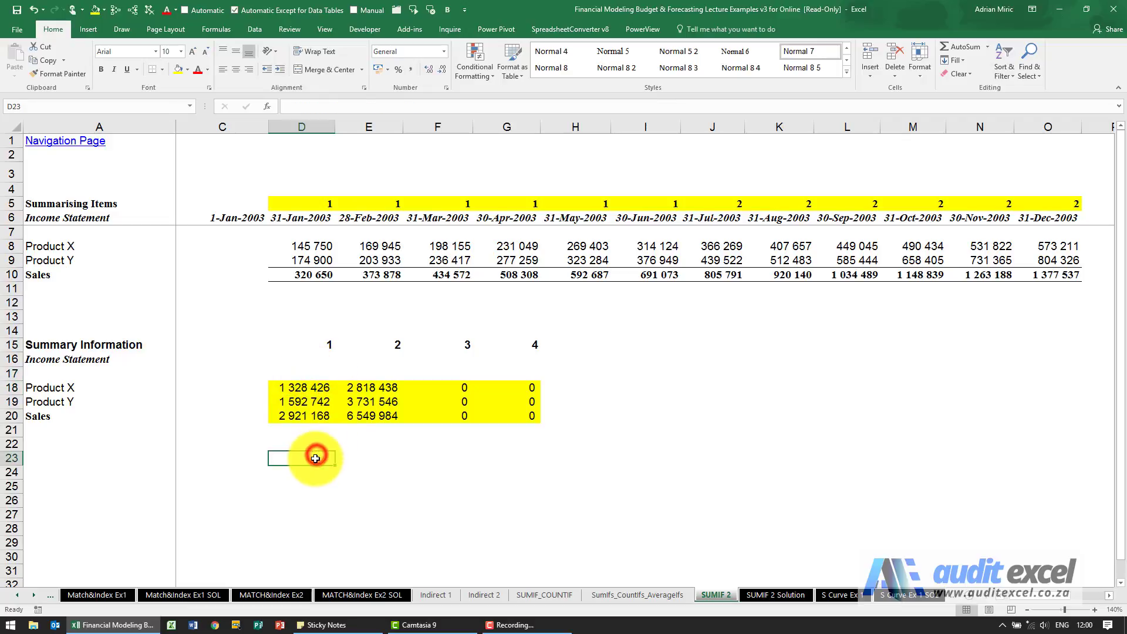
# Enter =SUM(D8:I8) check totals below the summary, matching 1 328 426 and 2 818 438.
pyautogui.write('=sum(D8:H8')
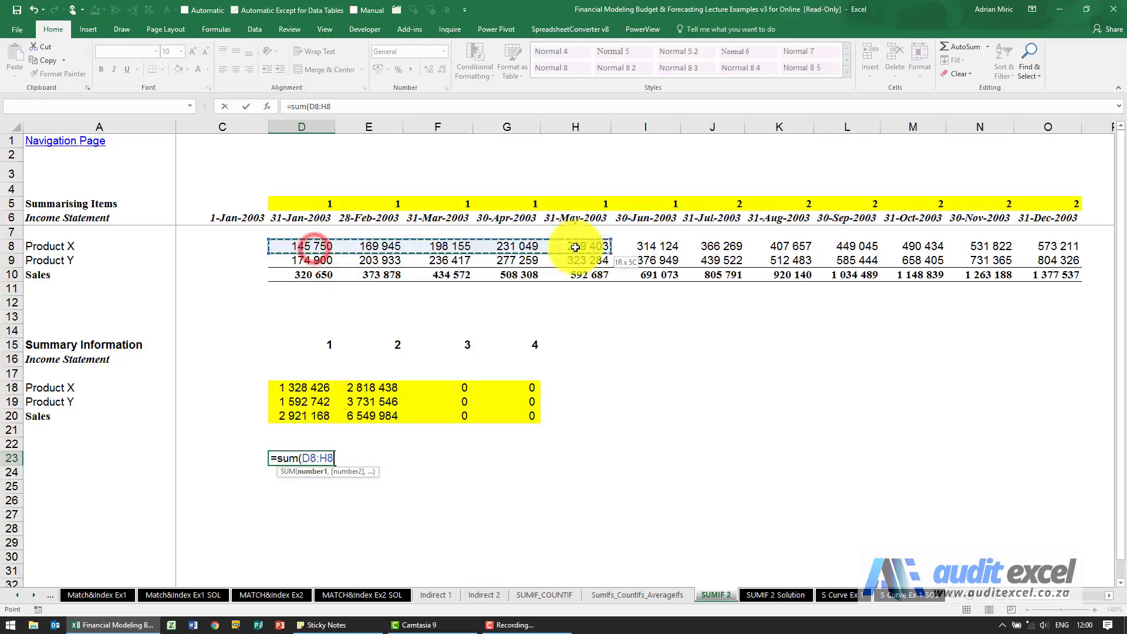
pyautogui.click(644, 245)
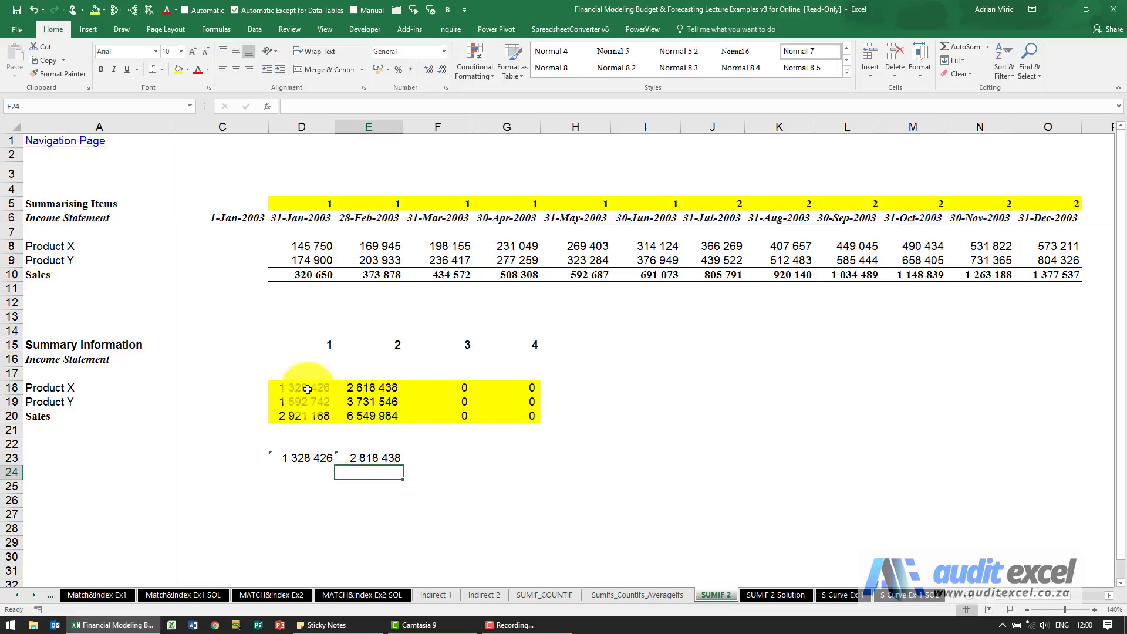
pyautogui.moveTo(317, 434)
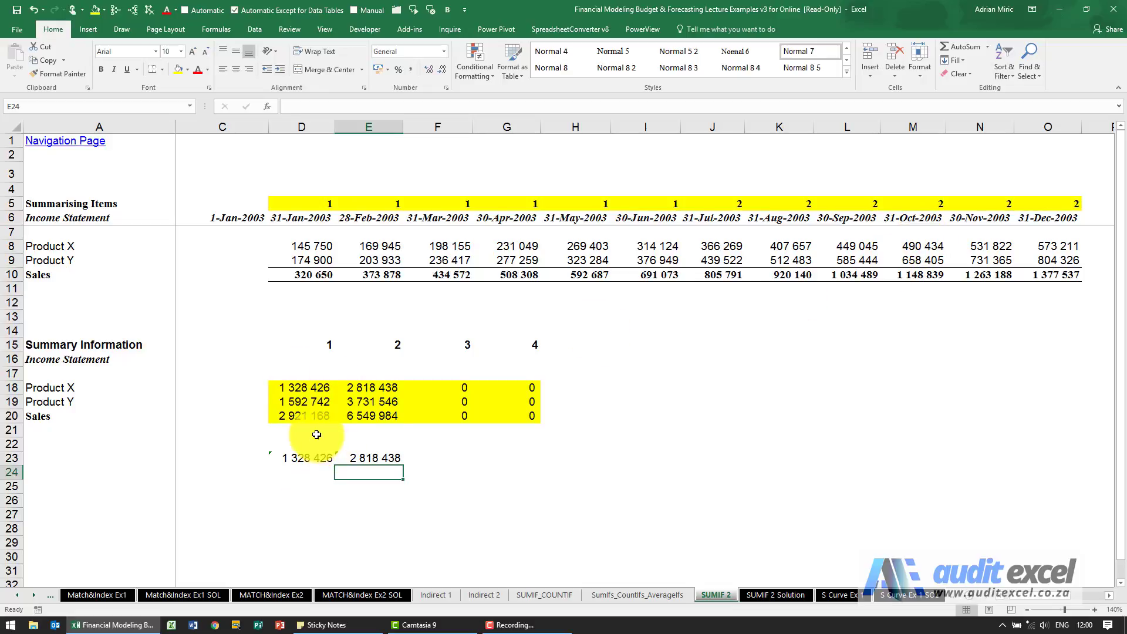
pyautogui.moveTo(574, 226)
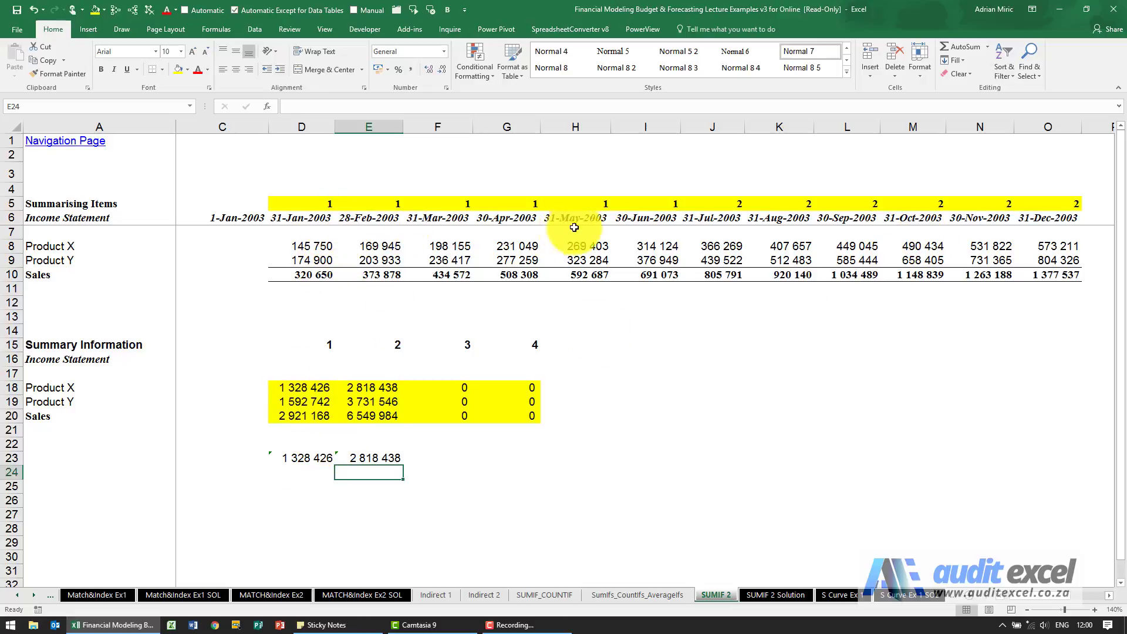
pyautogui.moveTo(395, 345)
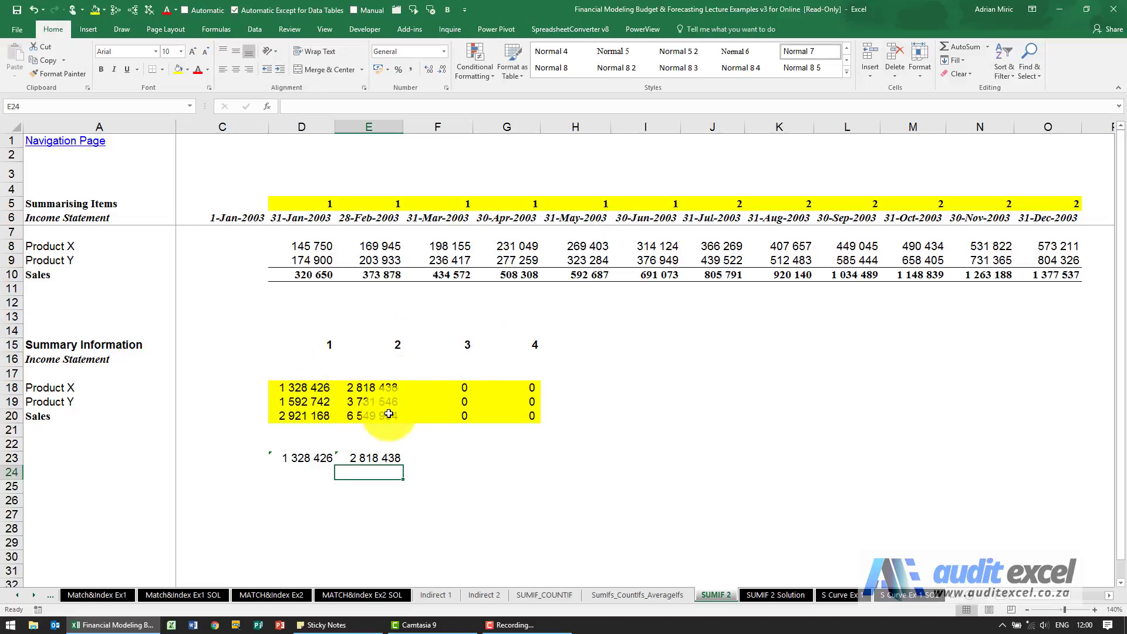
pyautogui.moveTo(424, 377)
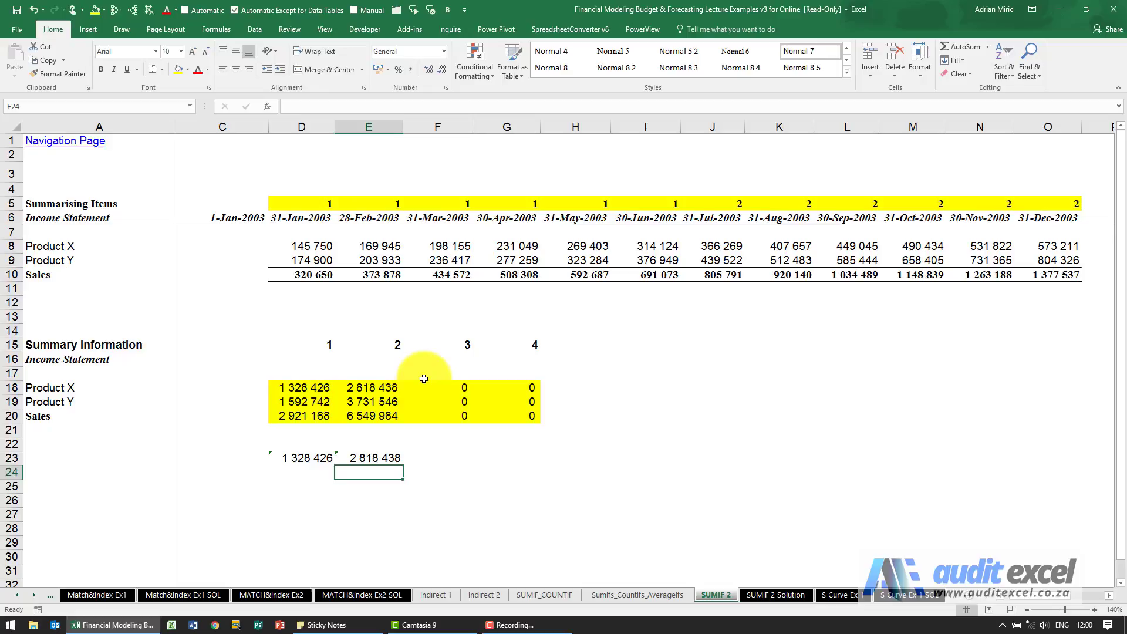
pyautogui.moveTo(335, 393)
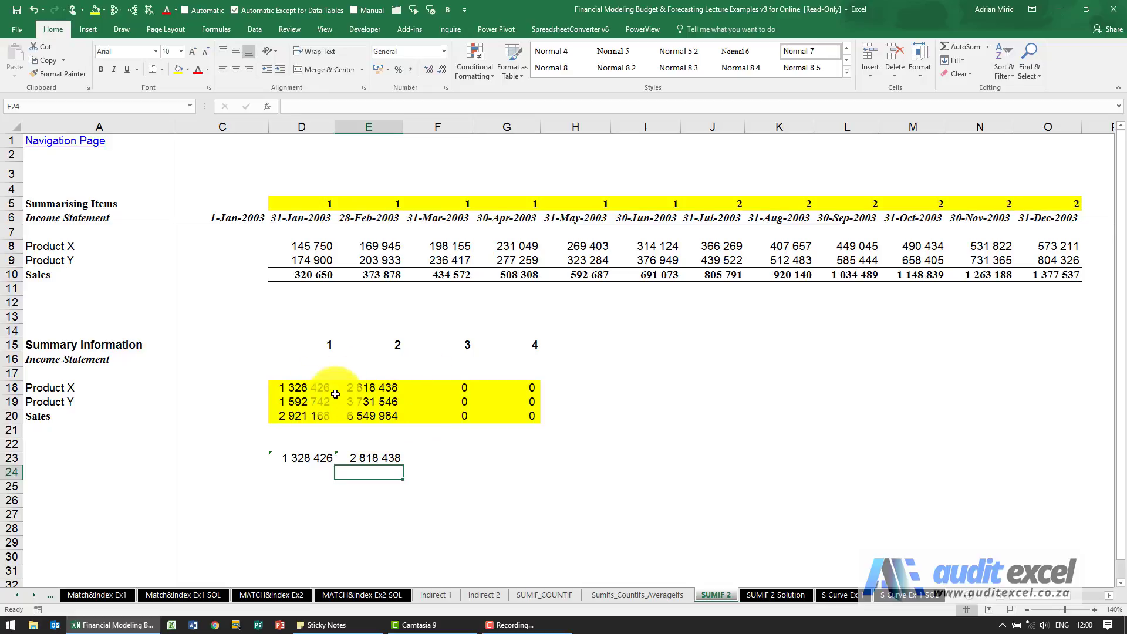
# Renumber row 5 as 1,1,1,2,2,2,3,3,3,4,4,4 so the summary totals each quarter.
pyautogui.click(368, 203)
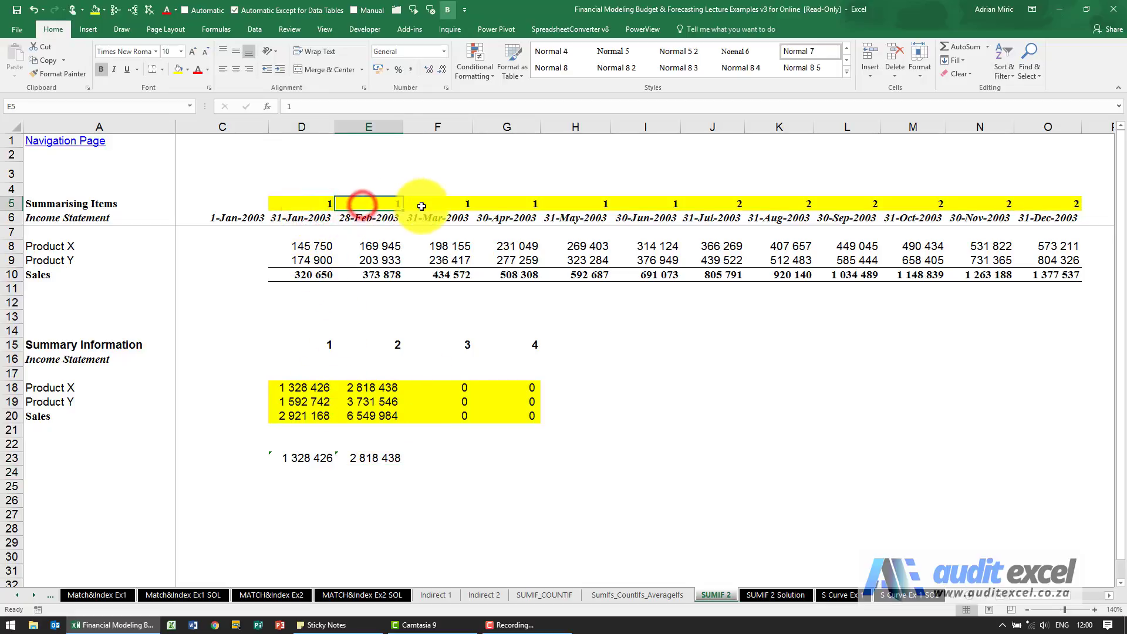
pyautogui.click(506, 203)
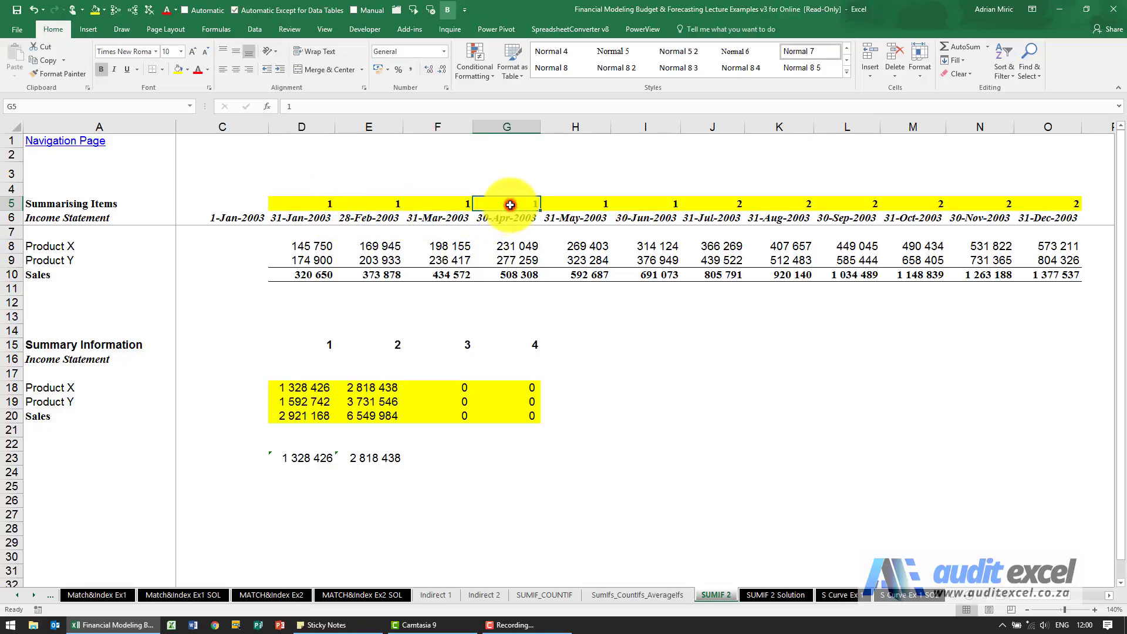
pyautogui.click(644, 203)
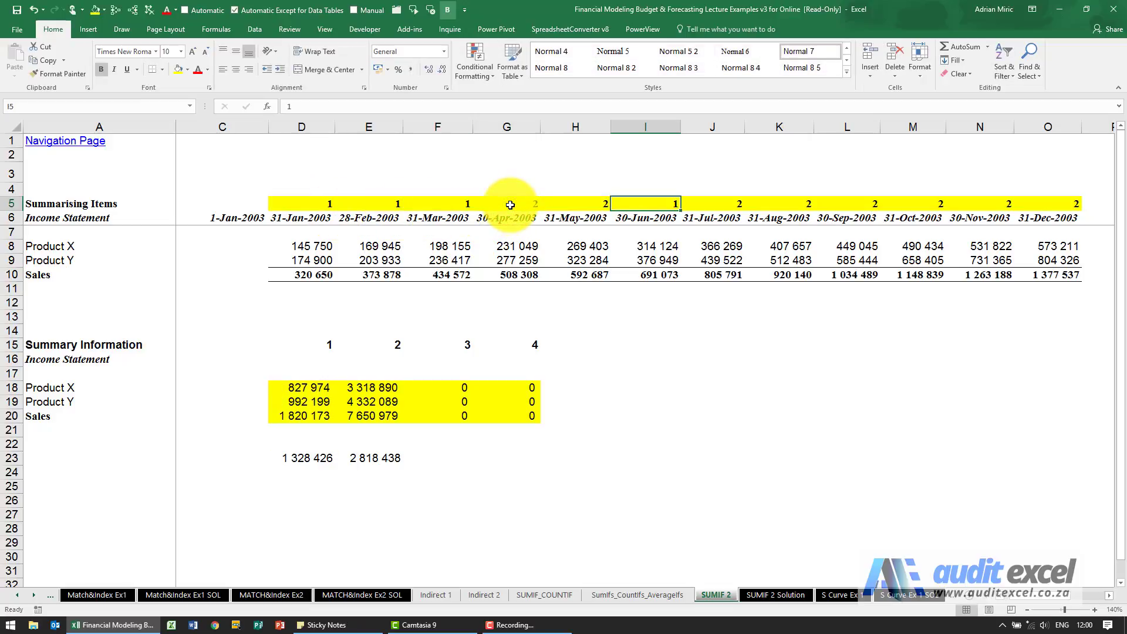
pyautogui.click(846, 203)
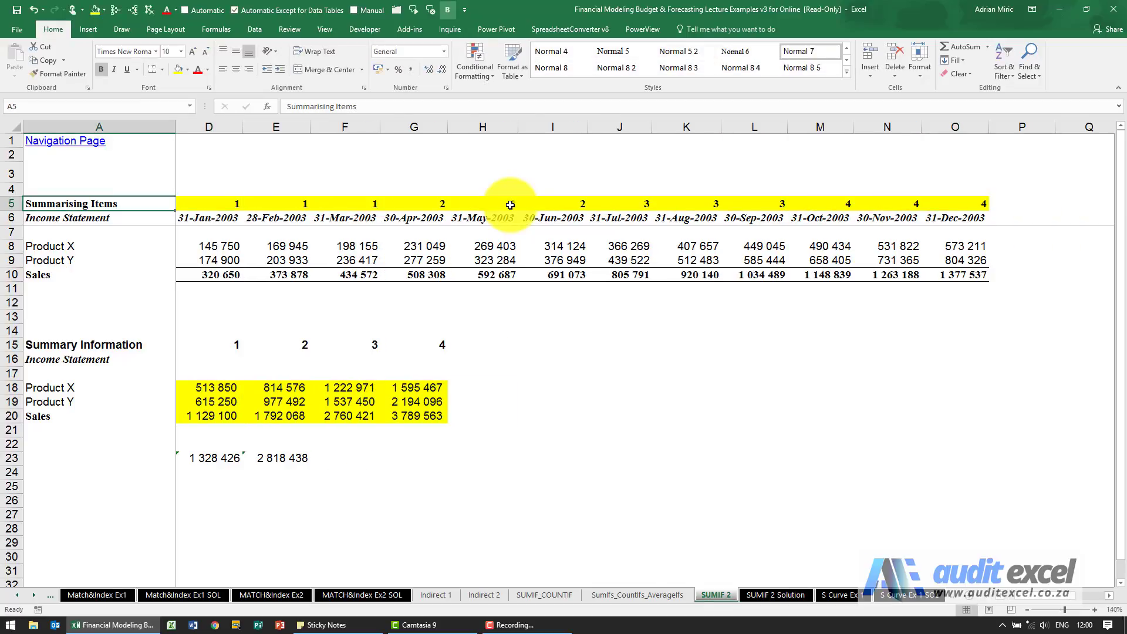
pyautogui.click(291, 203)
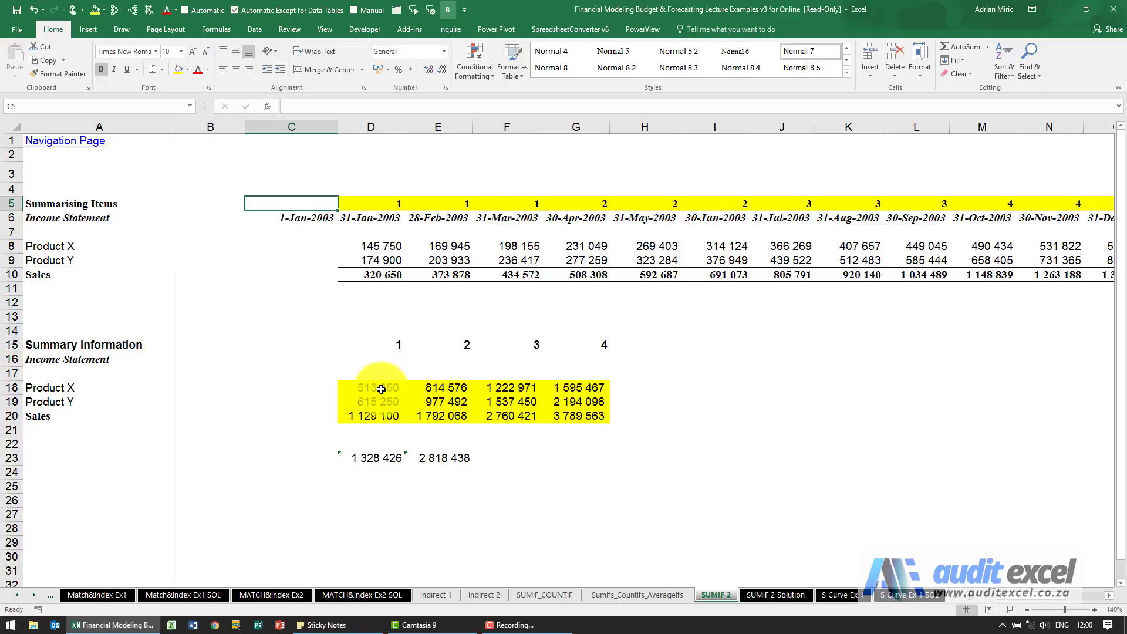
pyautogui.click(369, 387)
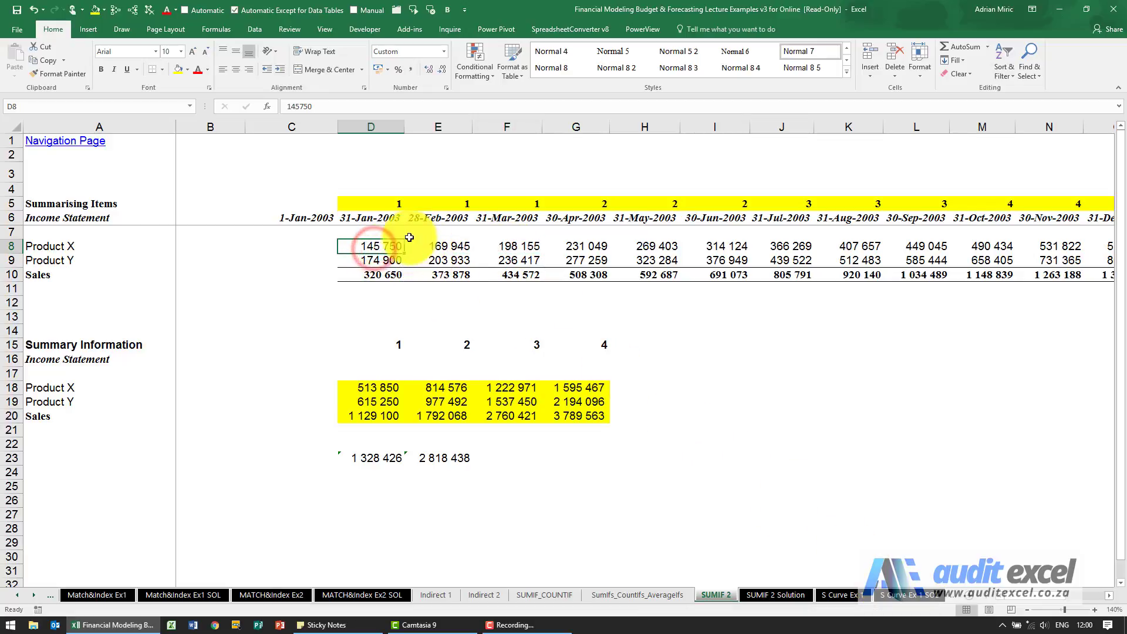
pyautogui.moveTo(592, 200)
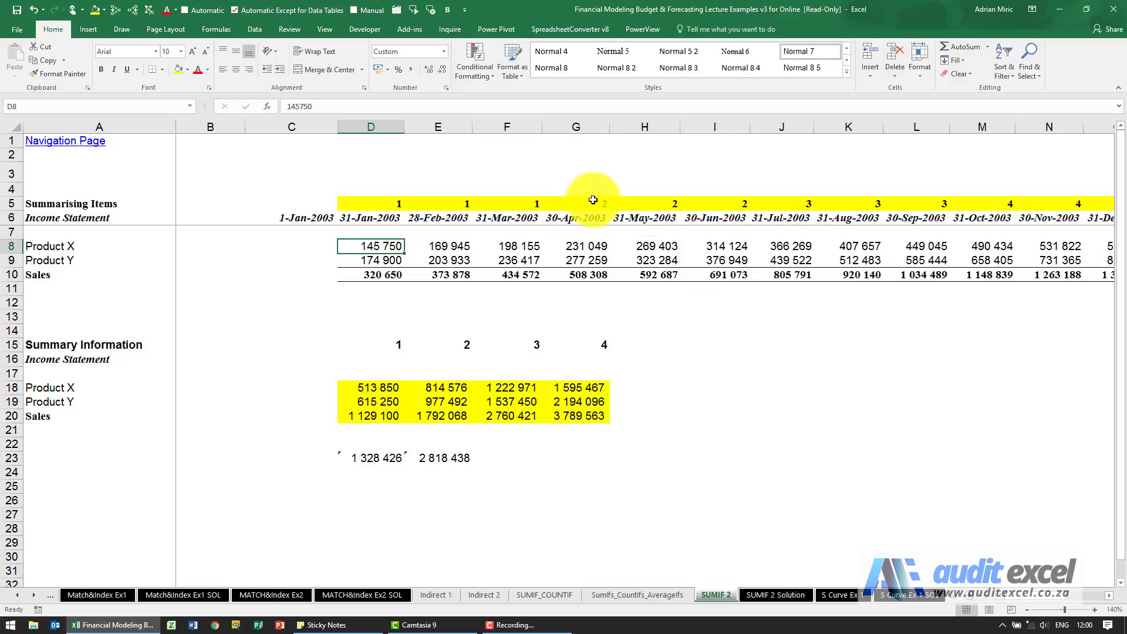
pyautogui.moveTo(498, 235)
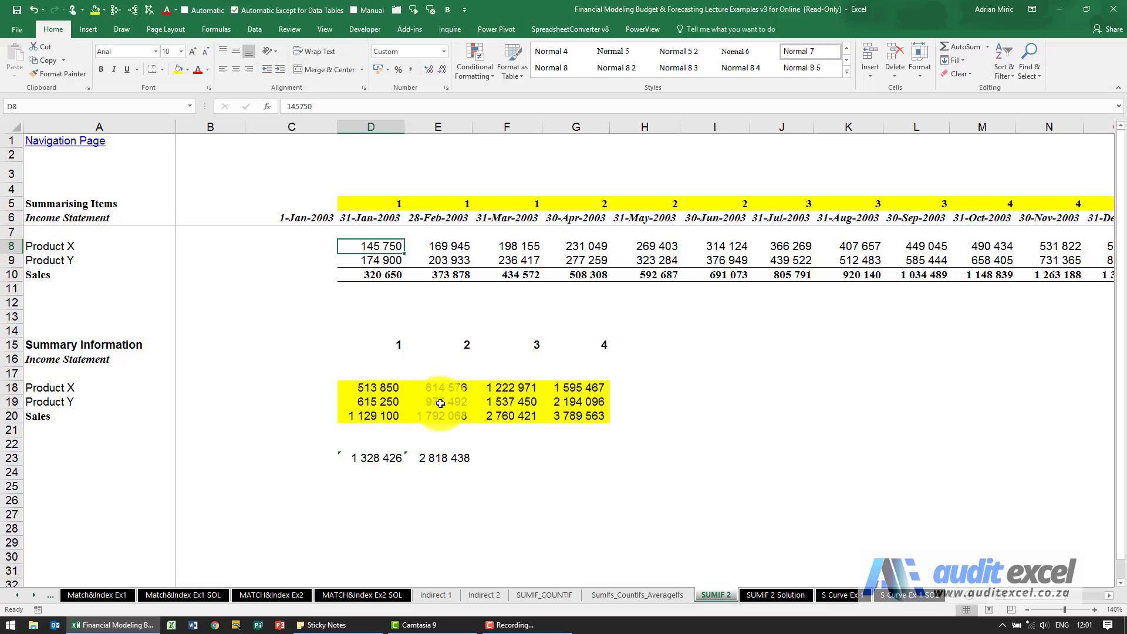
pyautogui.moveTo(521, 292)
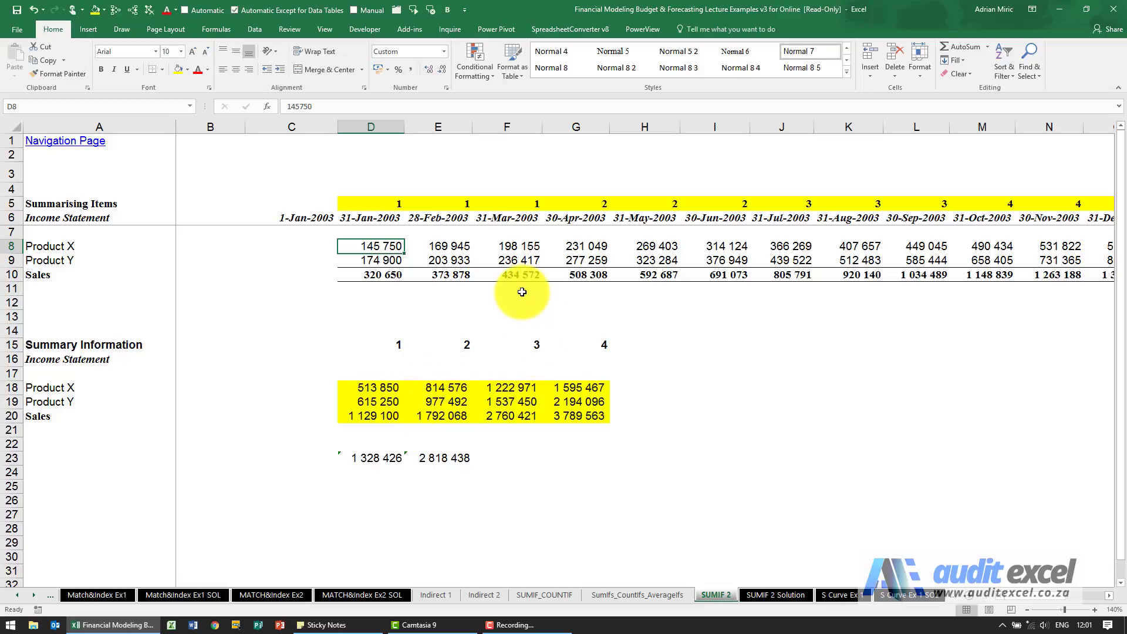